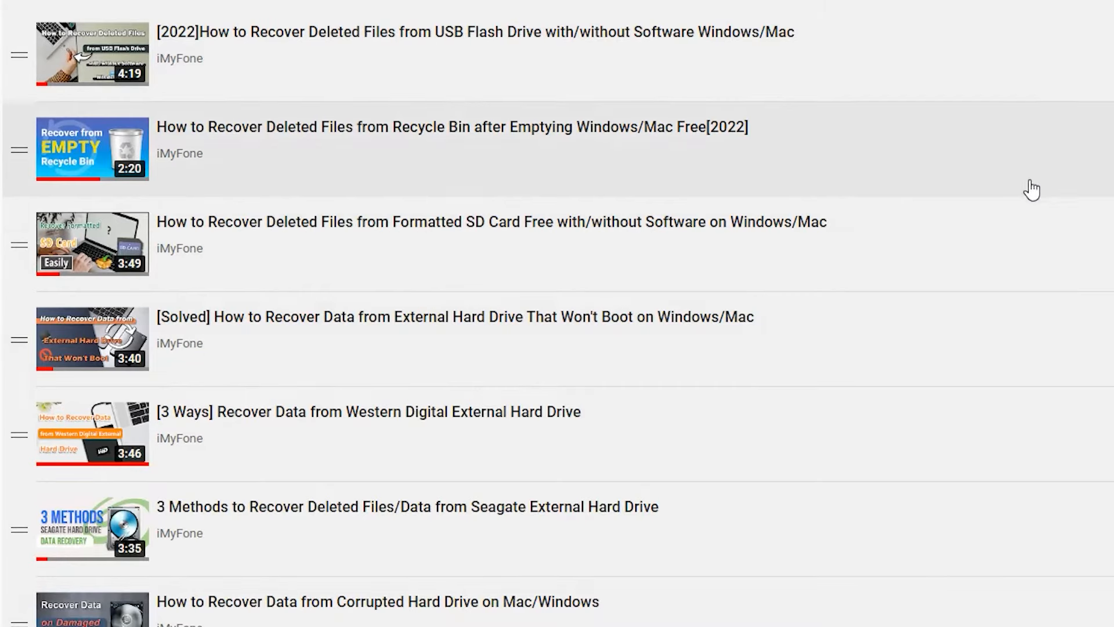
Scan the EOS_DIGITAL (E:) card and browse the Other and Photo results.
scroll(down, 3)
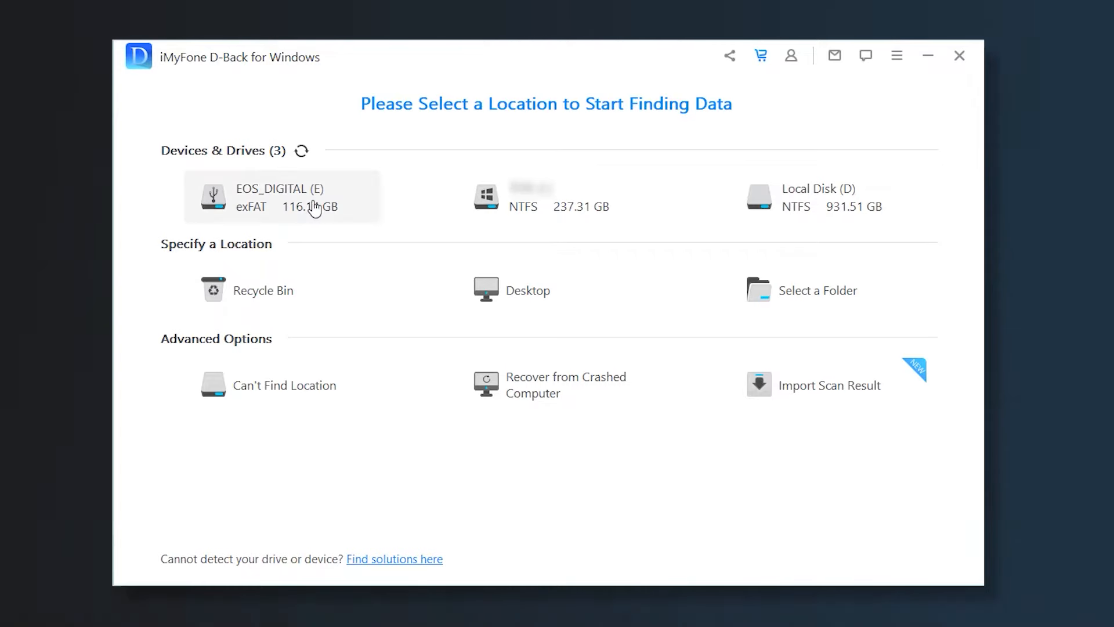
click(283, 197)
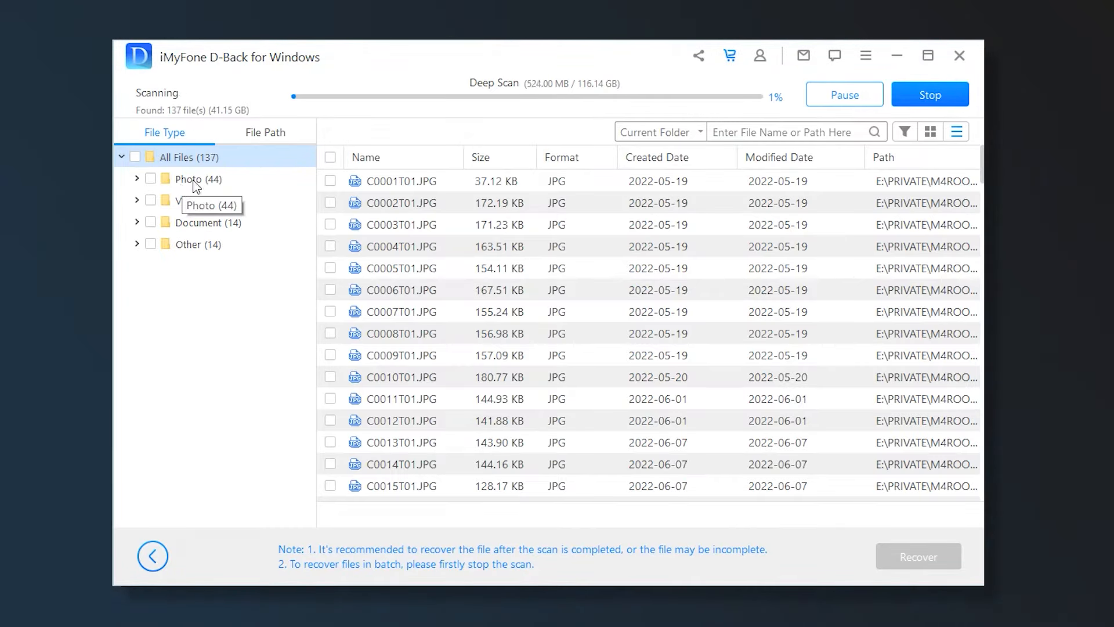
click(208, 221)
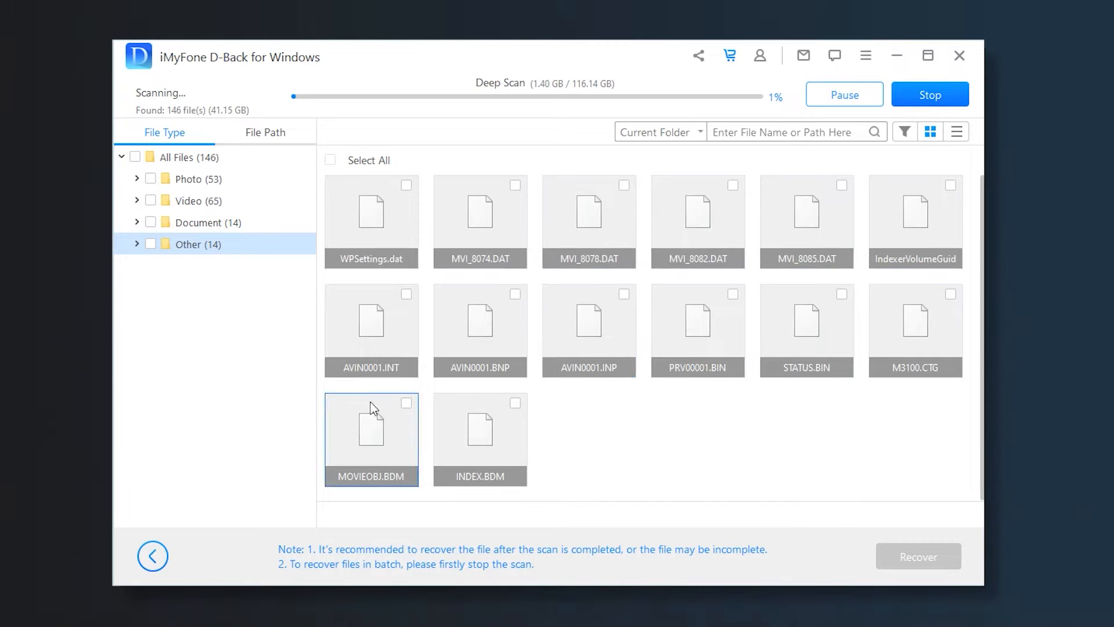
click(197, 178)
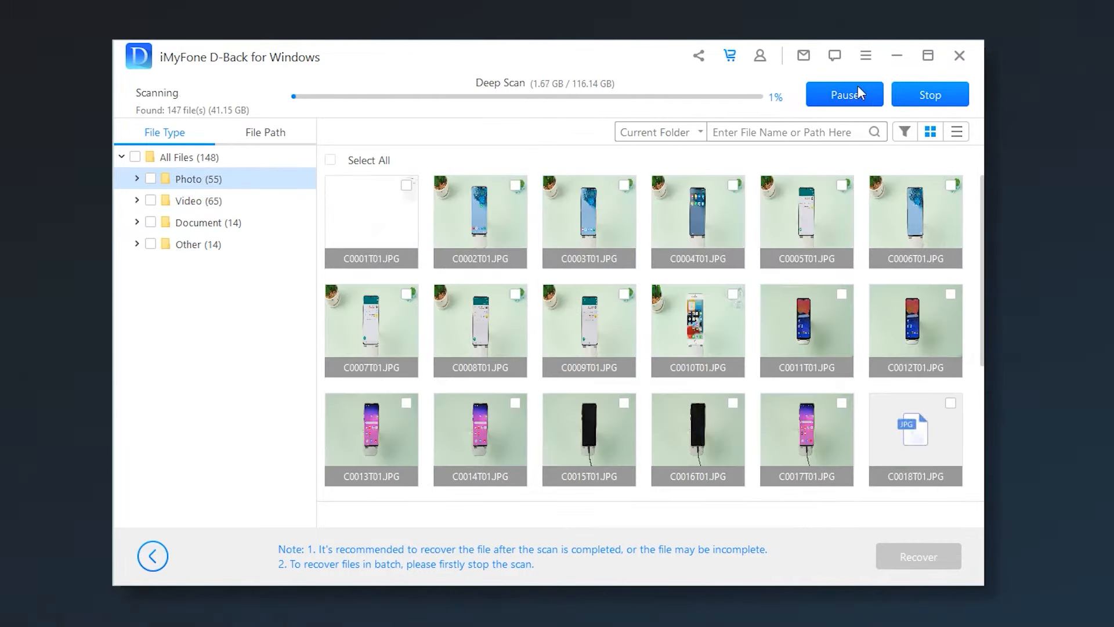
mouse_move(502, 92)
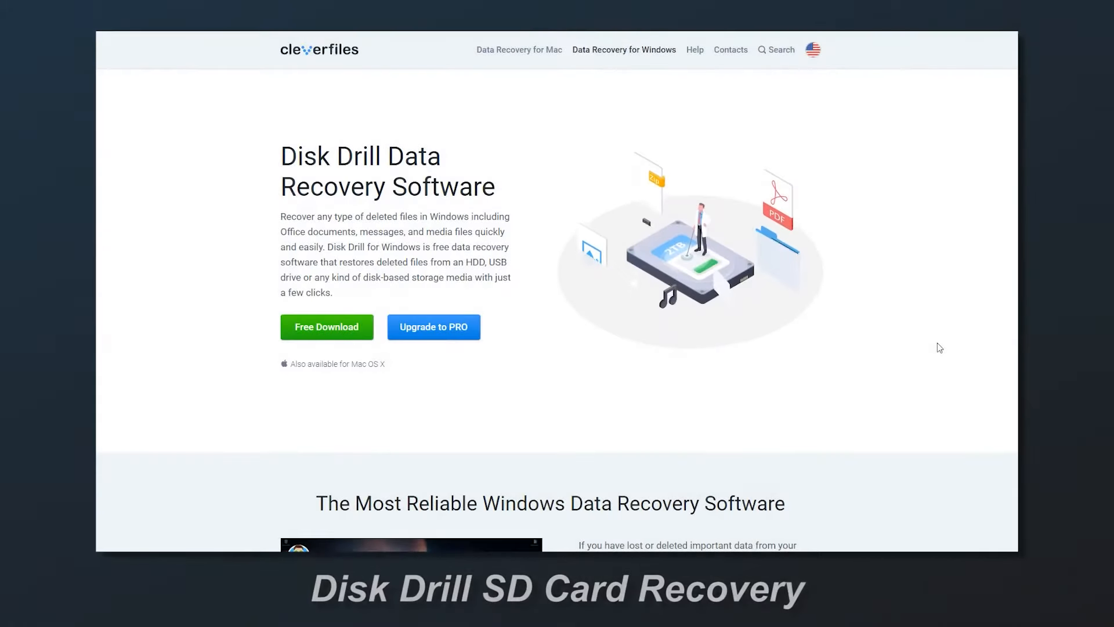
scroll(down, 3)
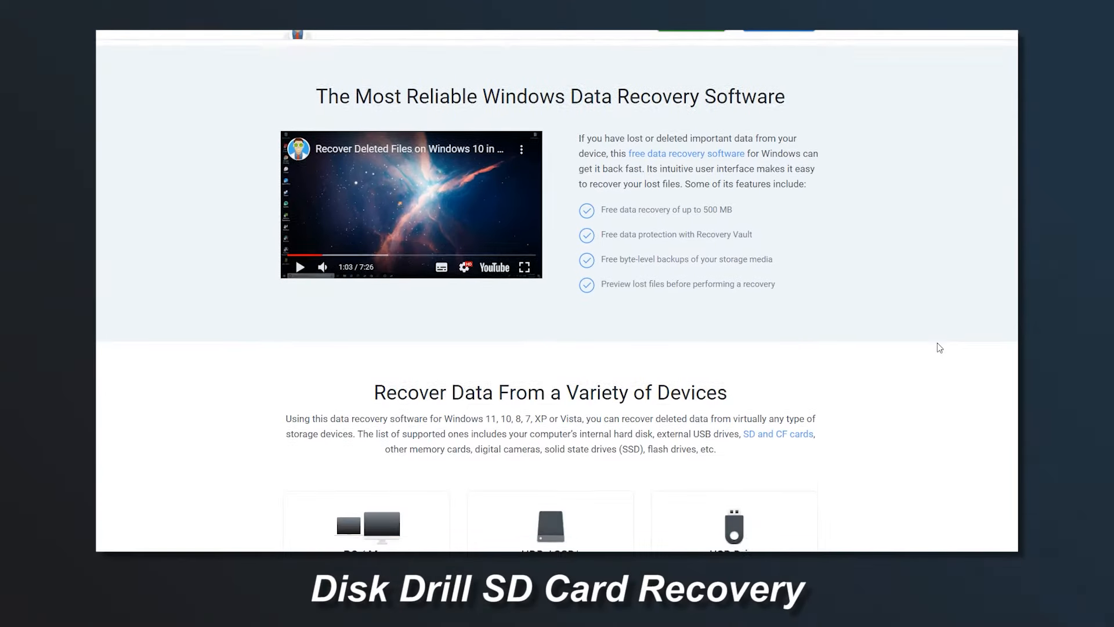
scroll(down, 3)
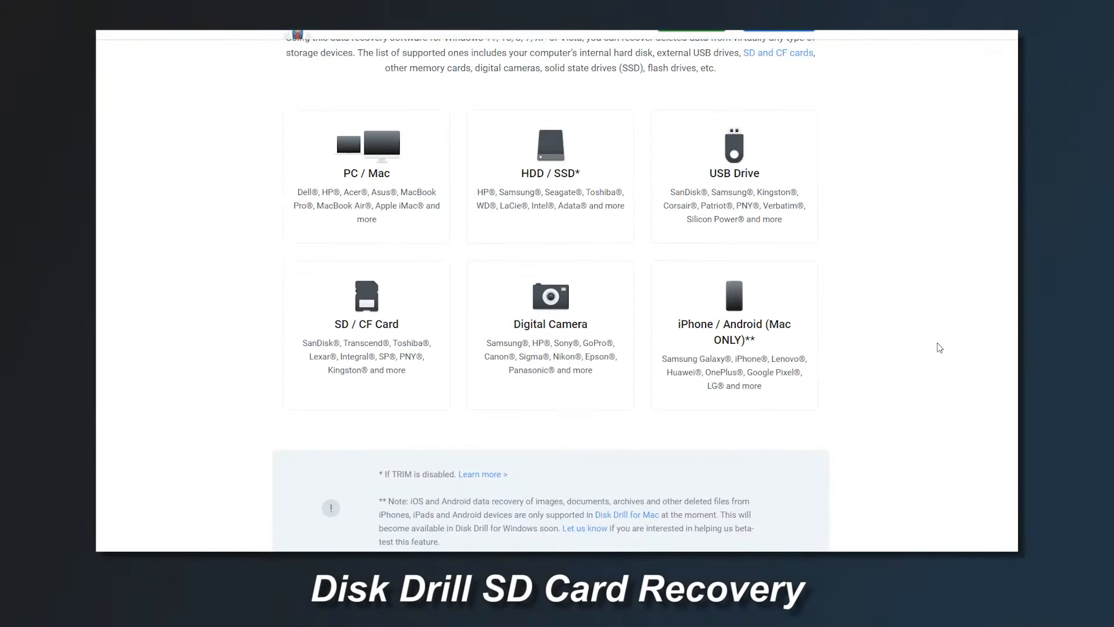
scroll(down, 3)
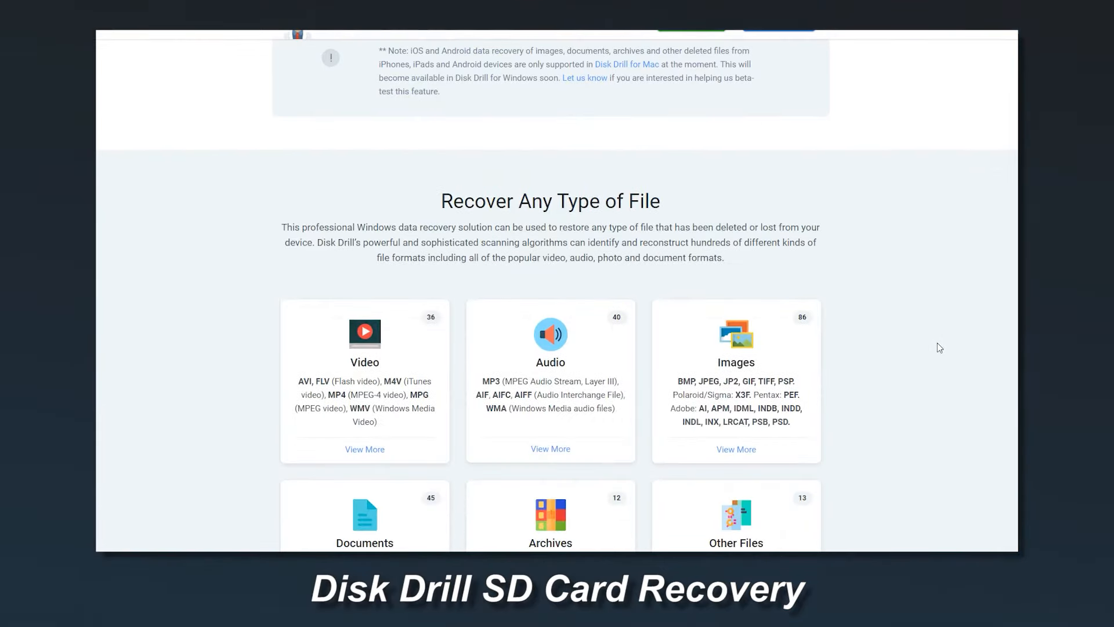
scroll(down, 3)
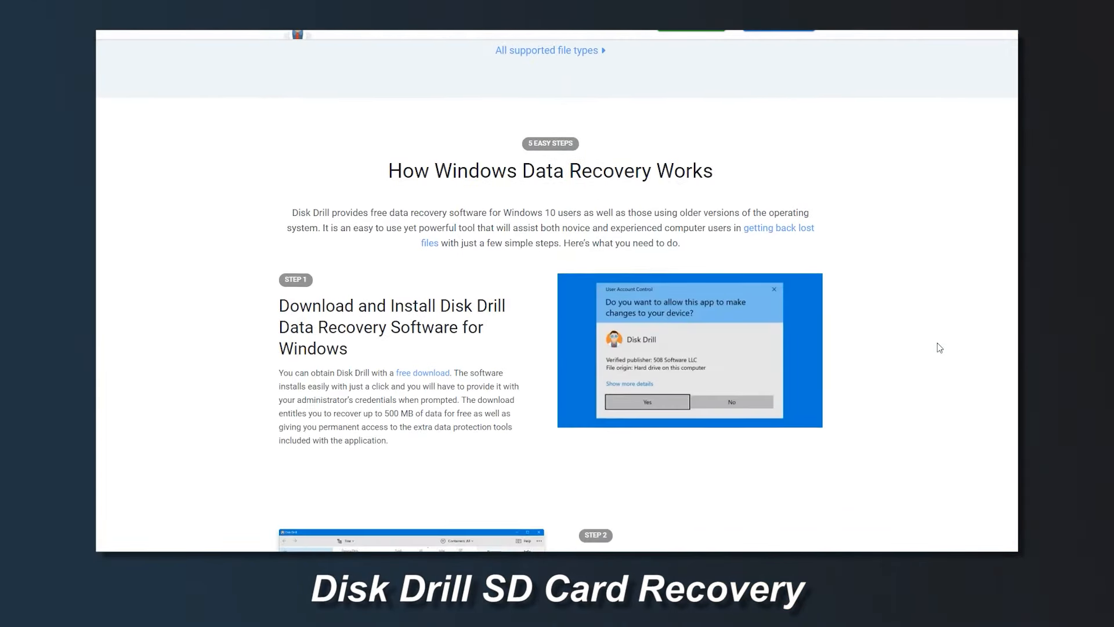
scroll(down, 3)
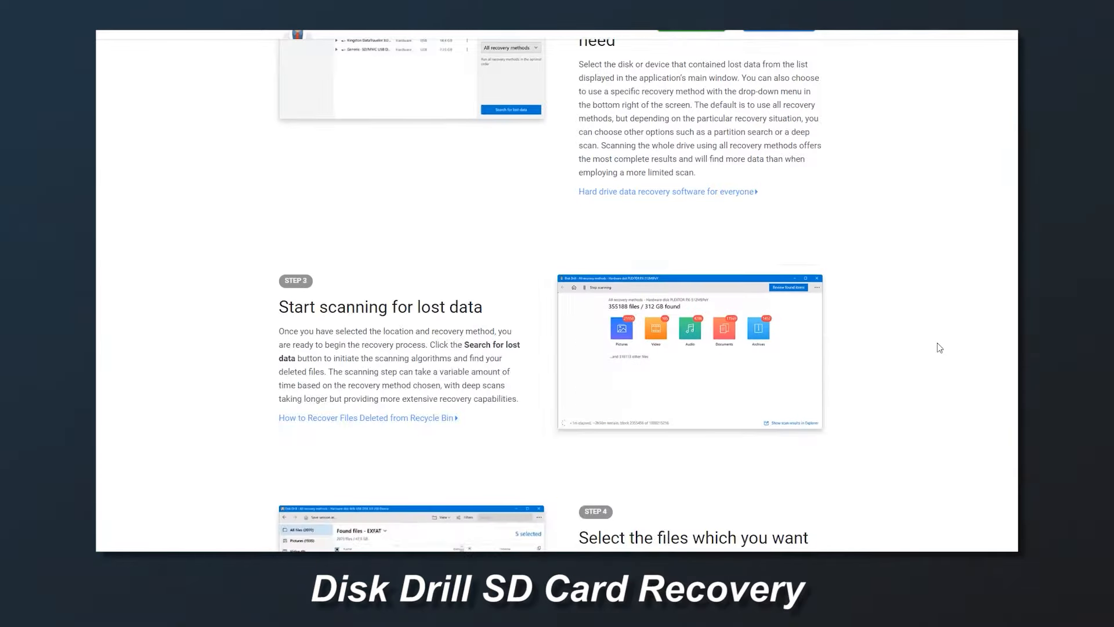
scroll(down, 3)
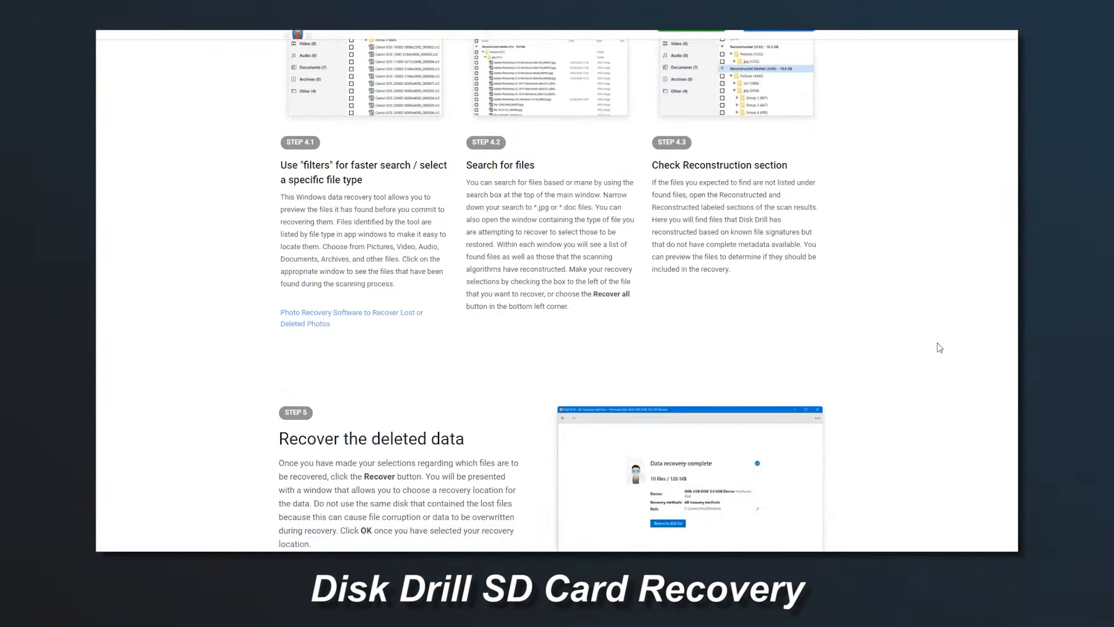
scroll(down, 3)
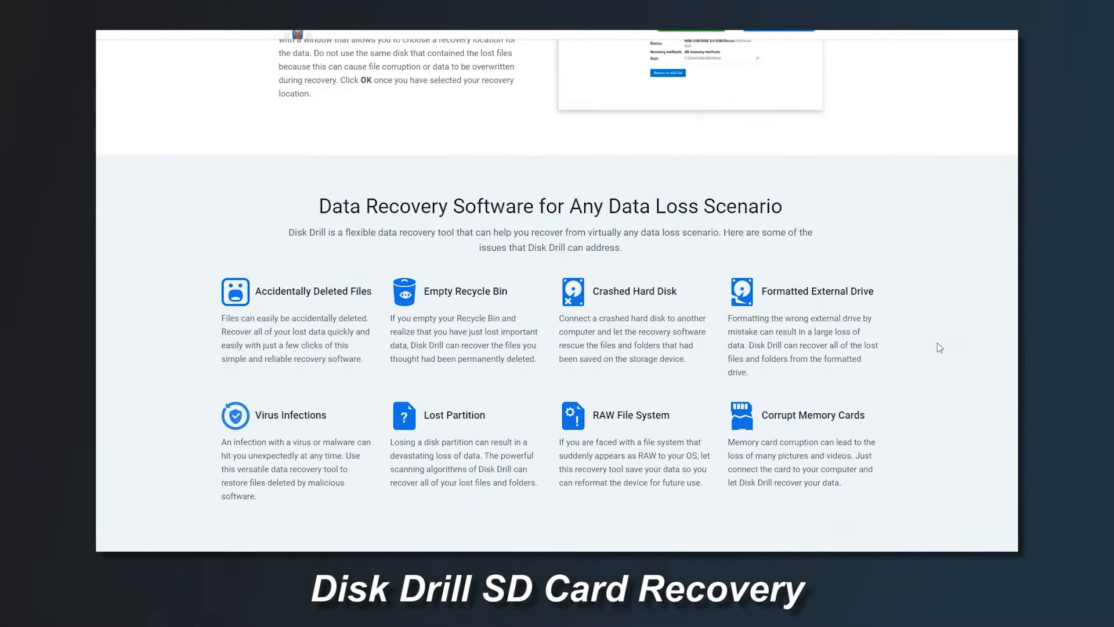
scroll(down, 3)
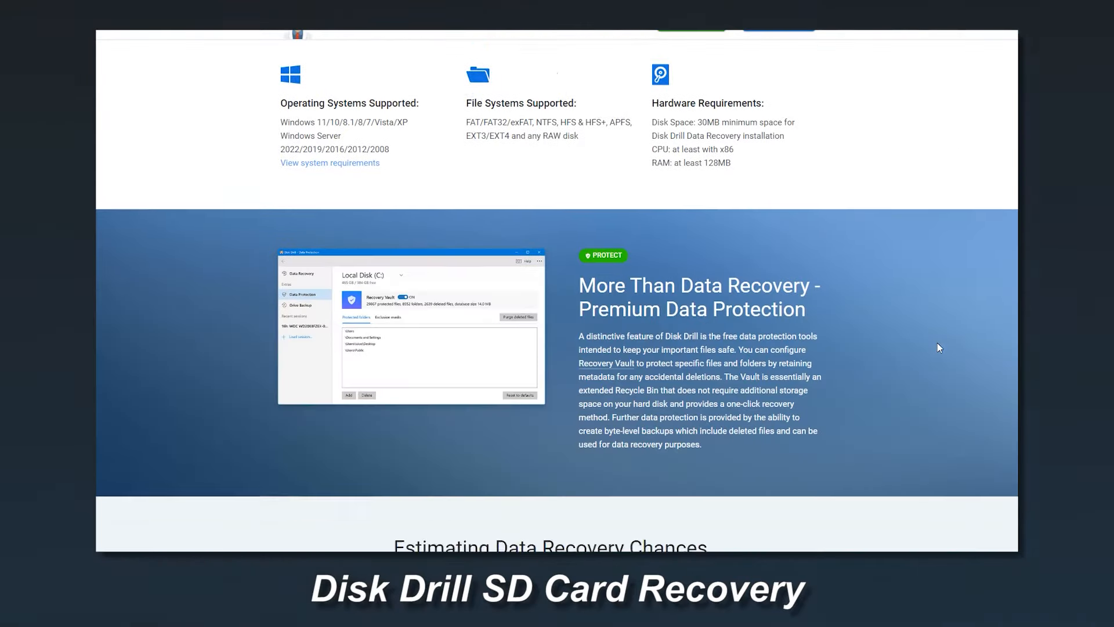
scroll(down, 3)
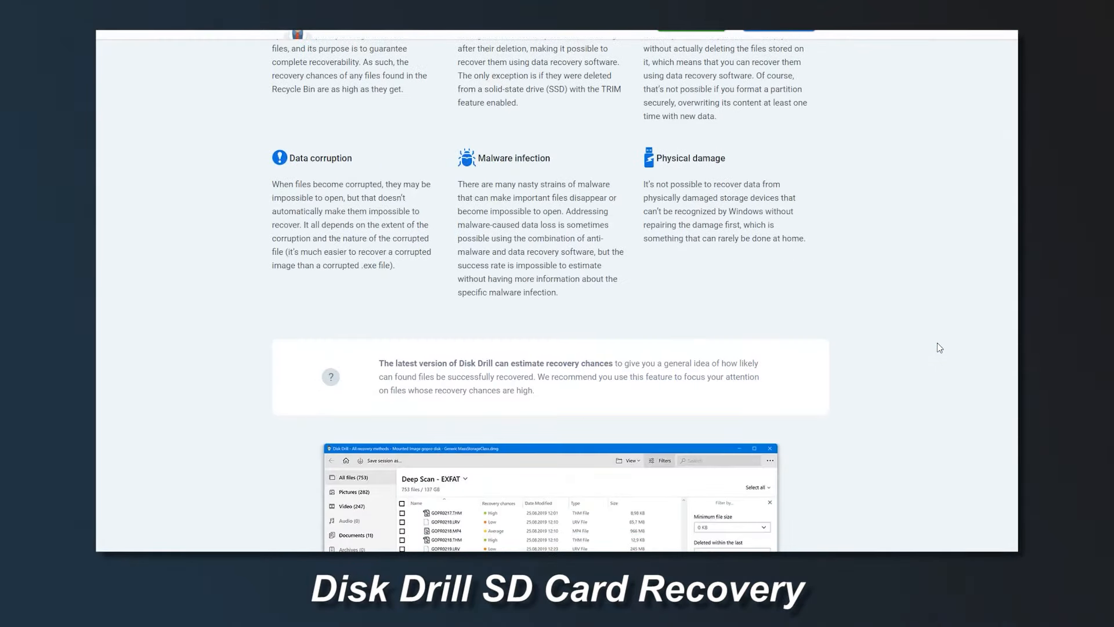
scroll(down, 3)
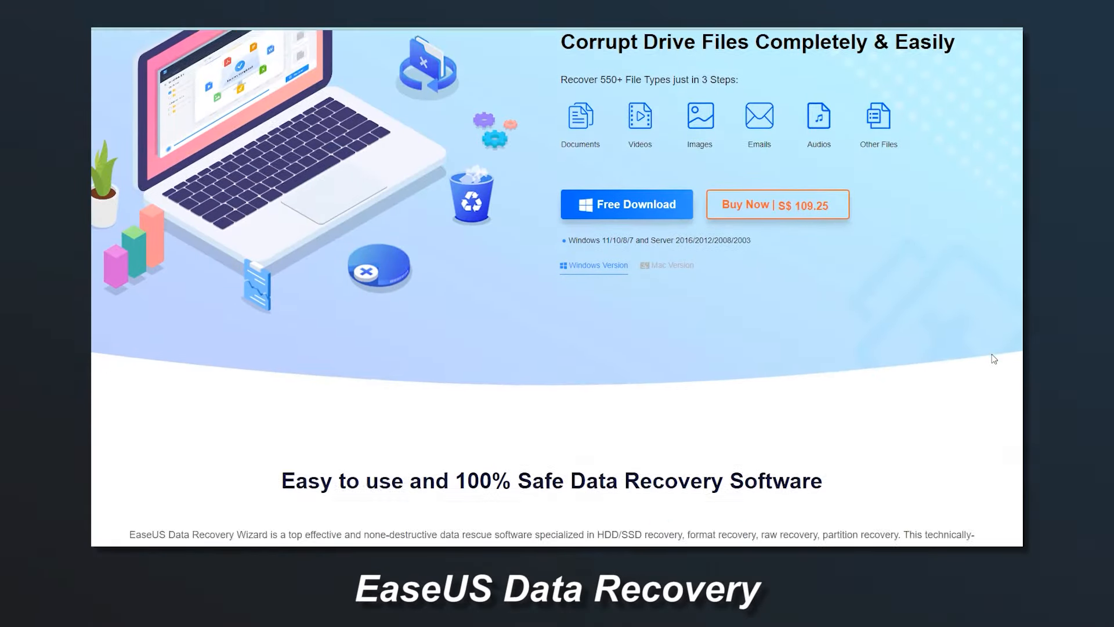
scroll(down, 3)
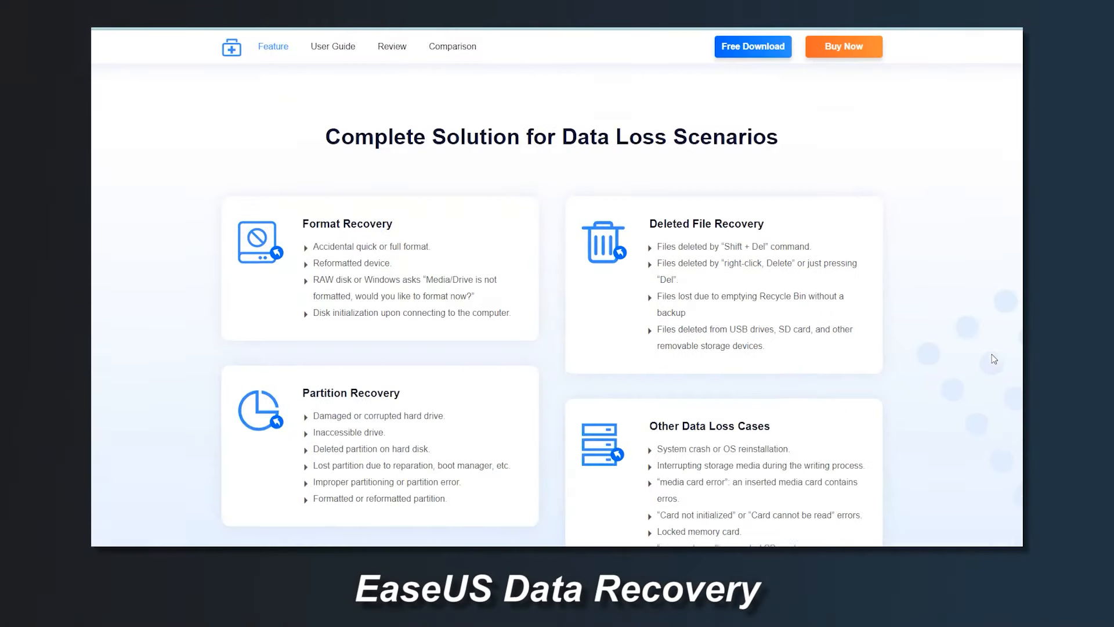
scroll(down, 3)
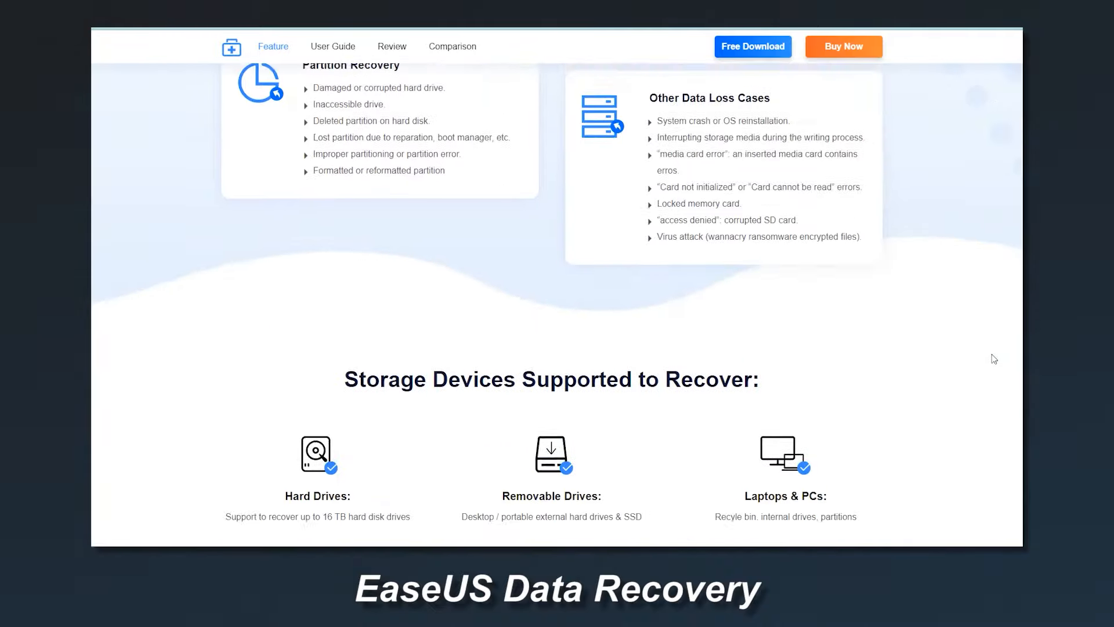
scroll(down, 3)
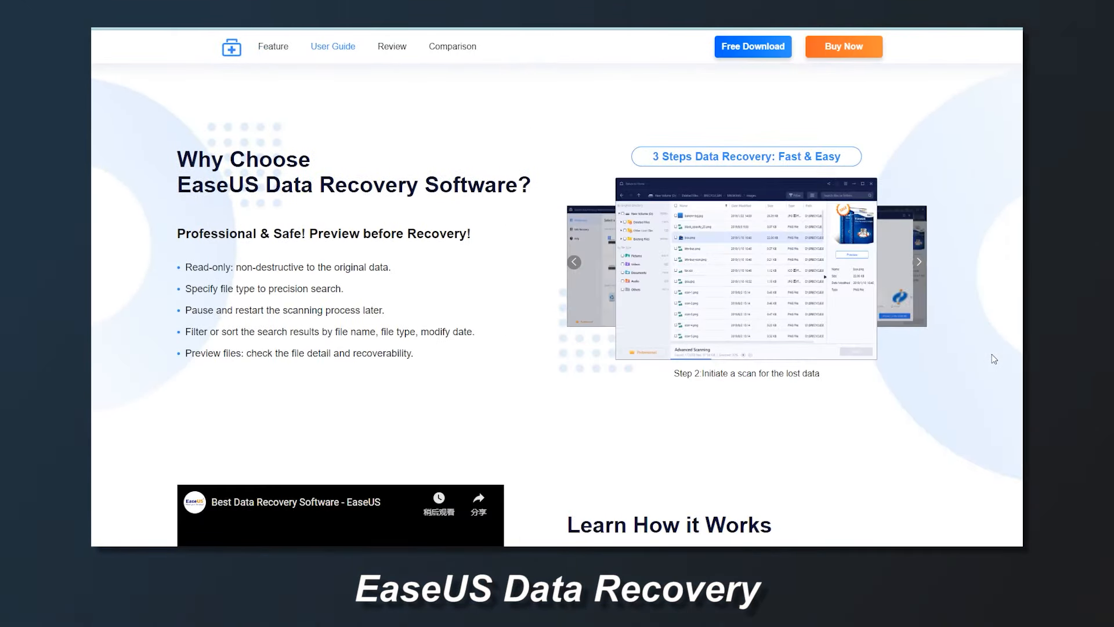
scroll(down, 3)
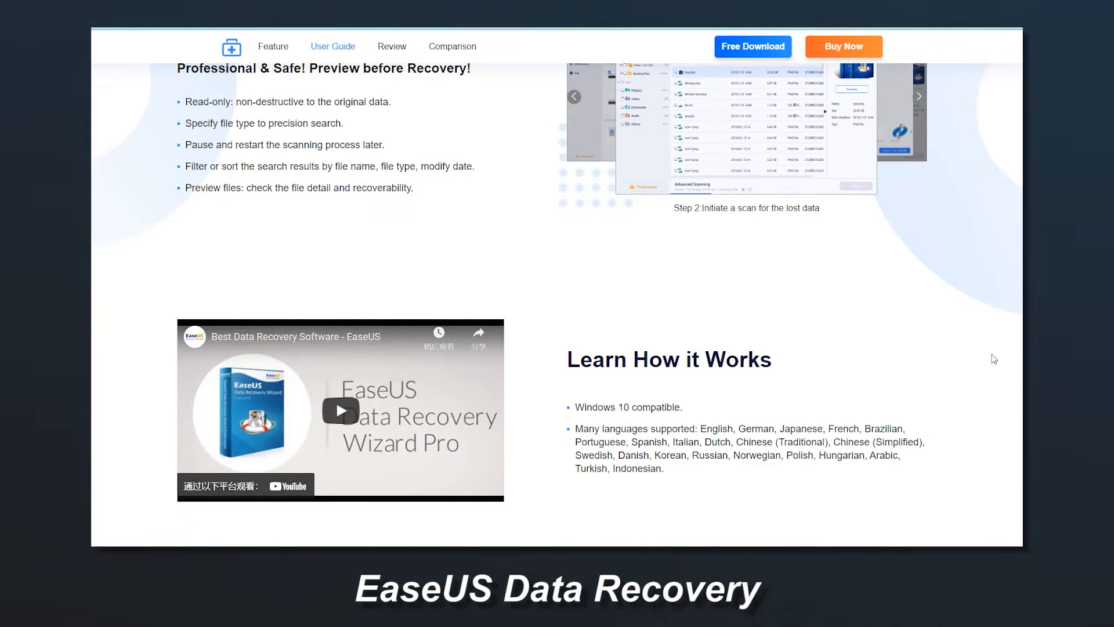
scroll(down, 3)
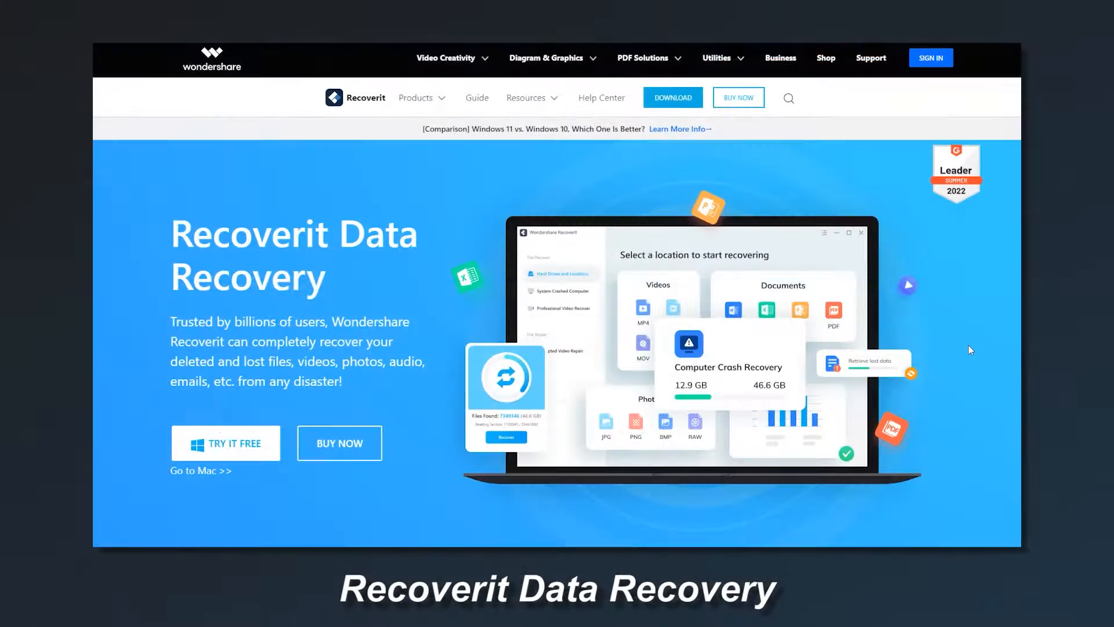
scroll(down, 3)
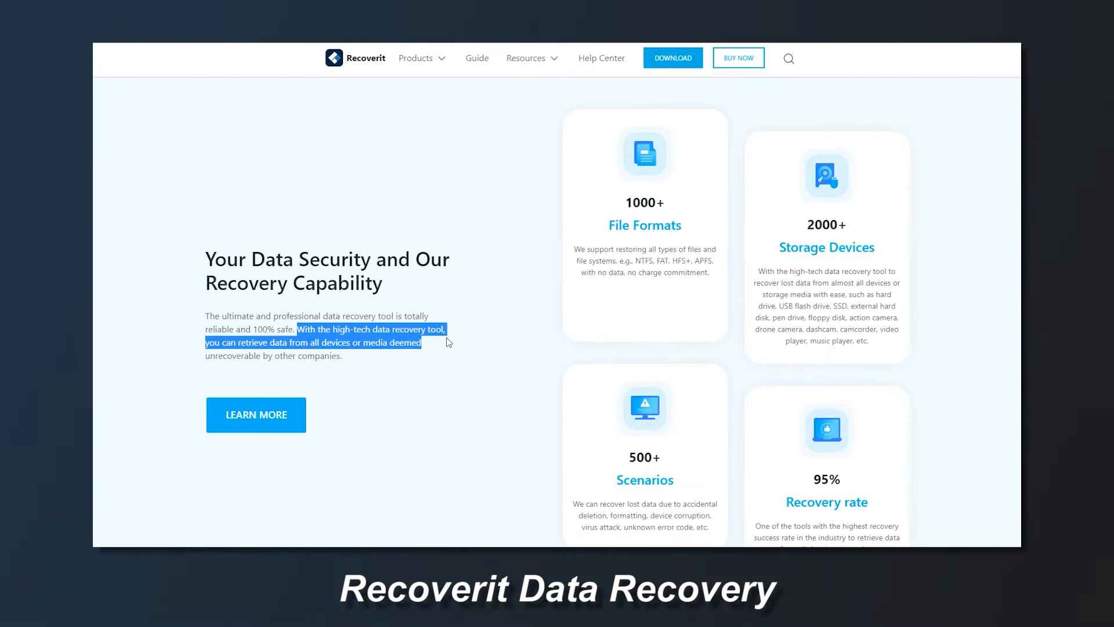
scroll(down, 3)
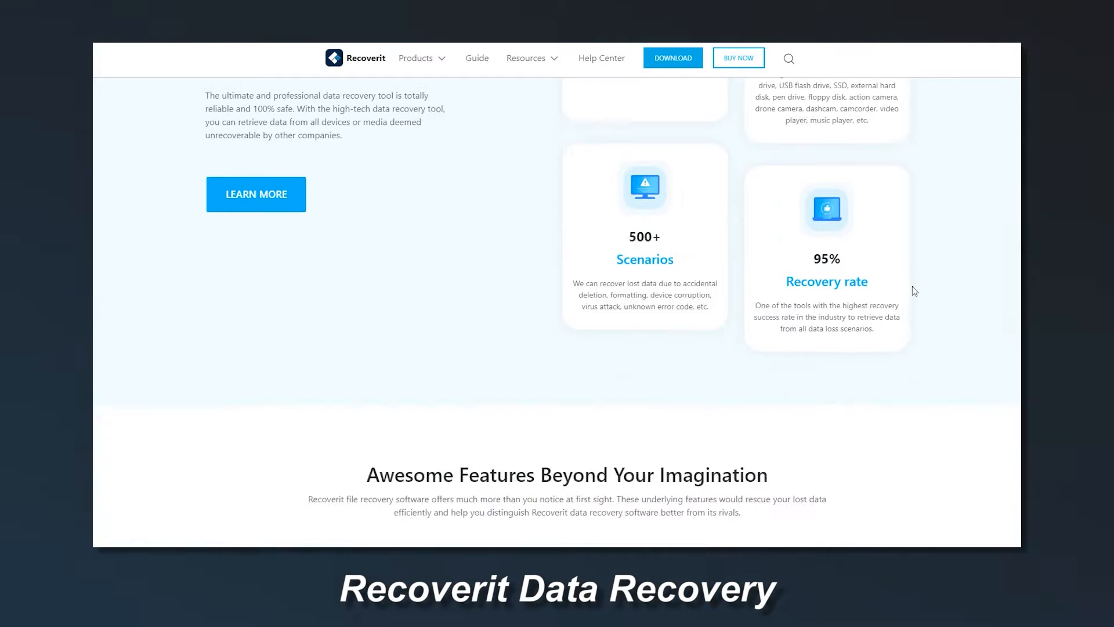
scroll(down, 3)
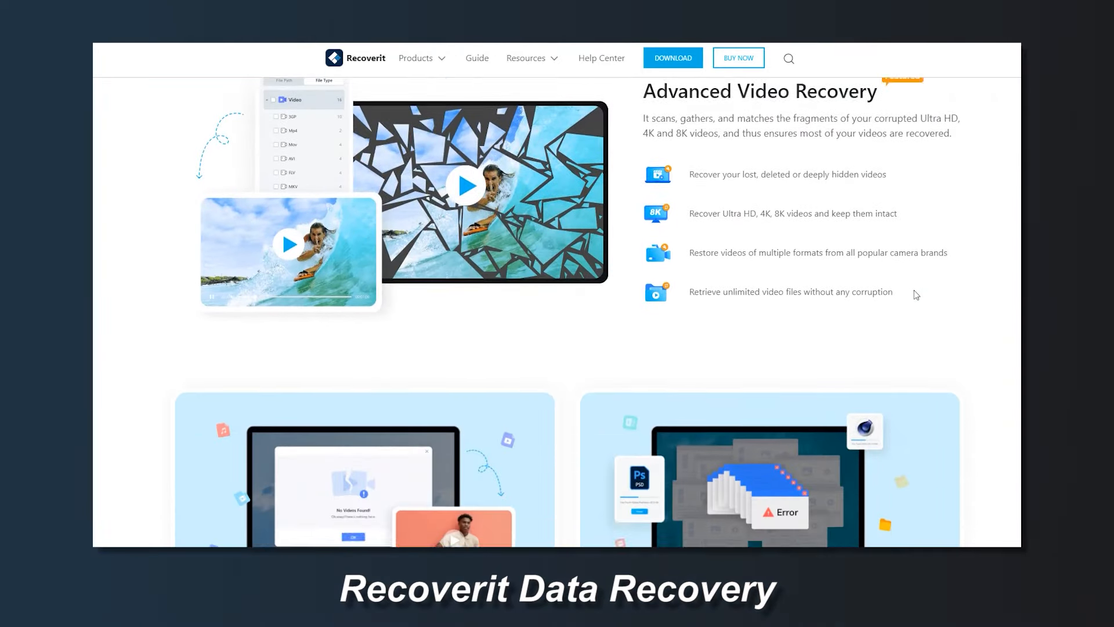
scroll(down, 3)
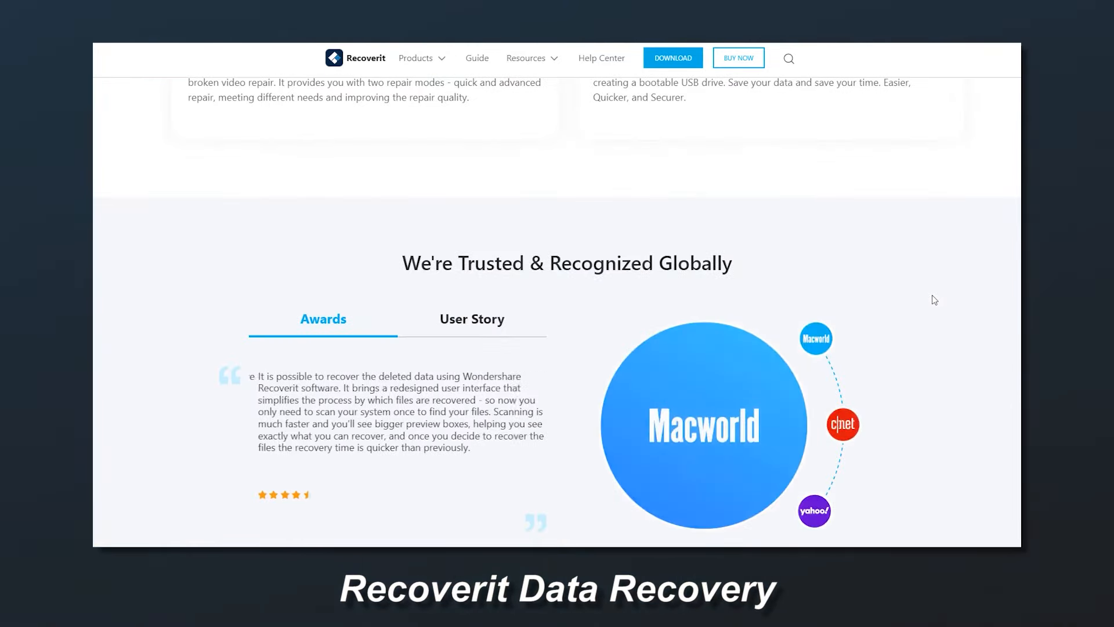
scroll(up, 3)
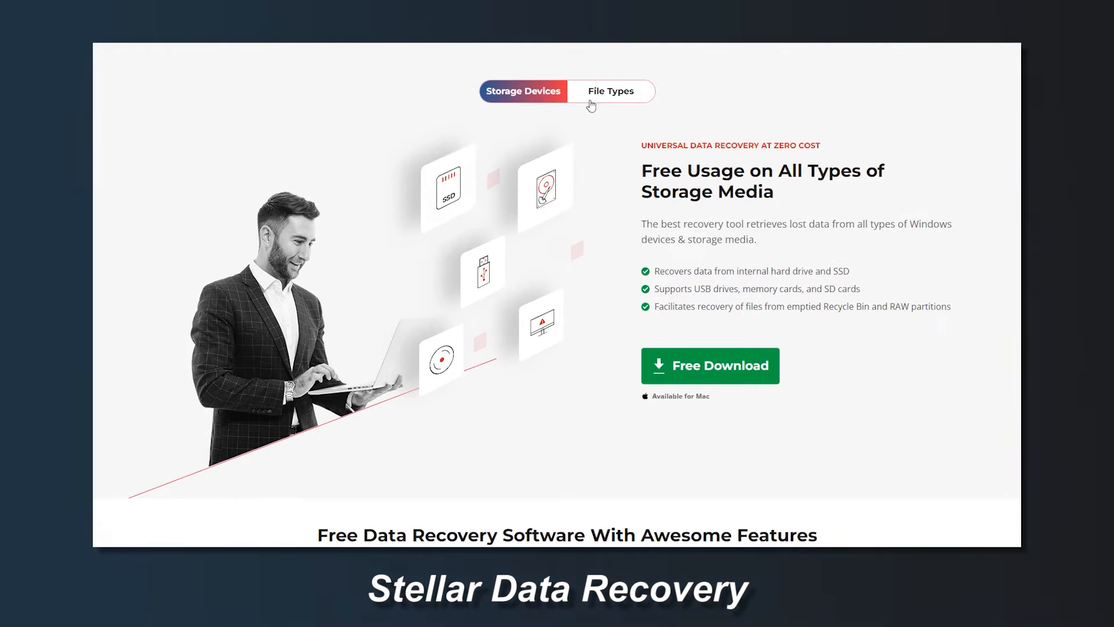
scroll(down, 3)
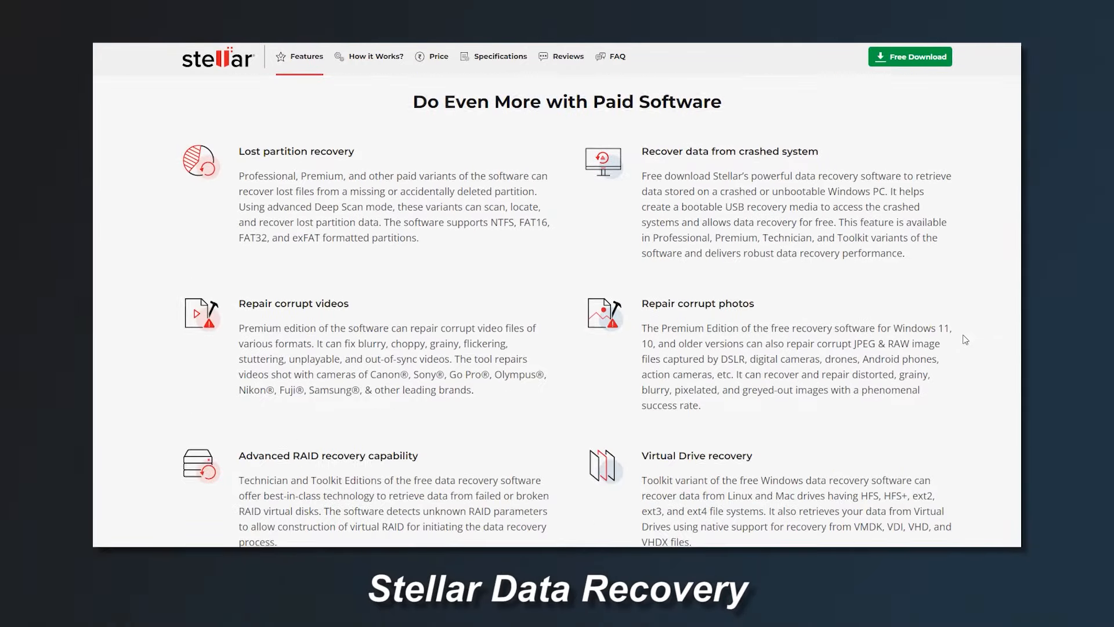
scroll(down, 3)
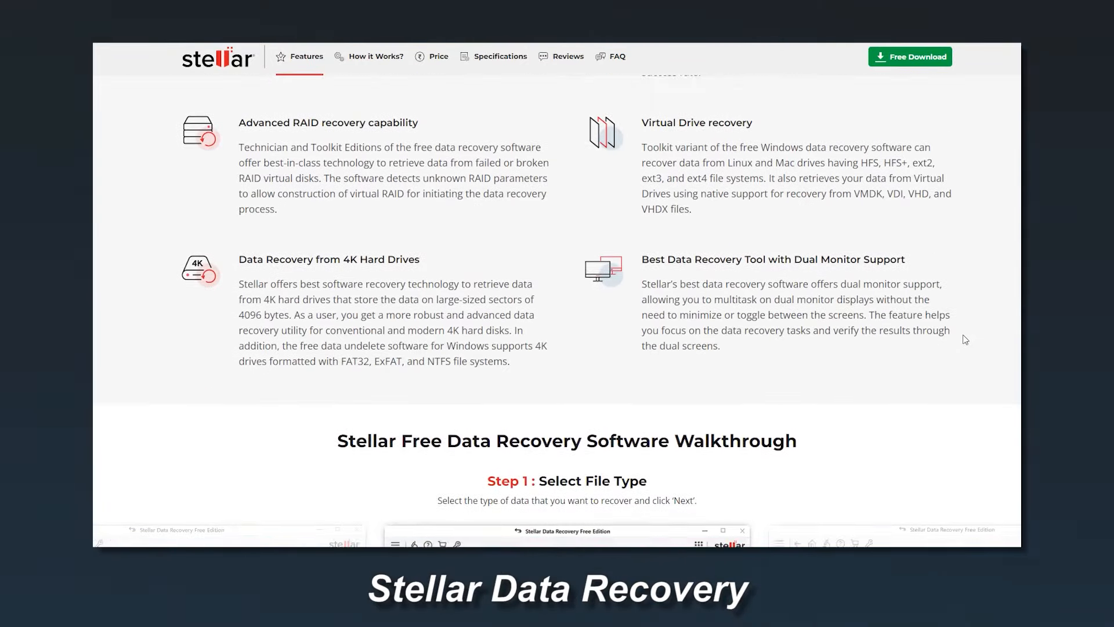
scroll(down, 3)
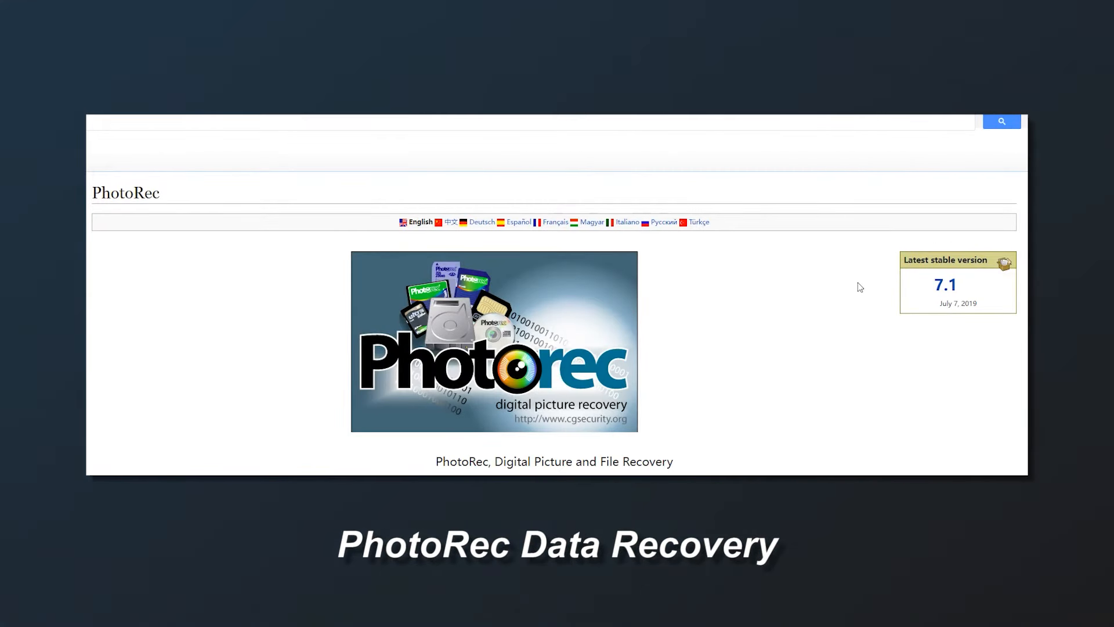
scroll(down, 3)
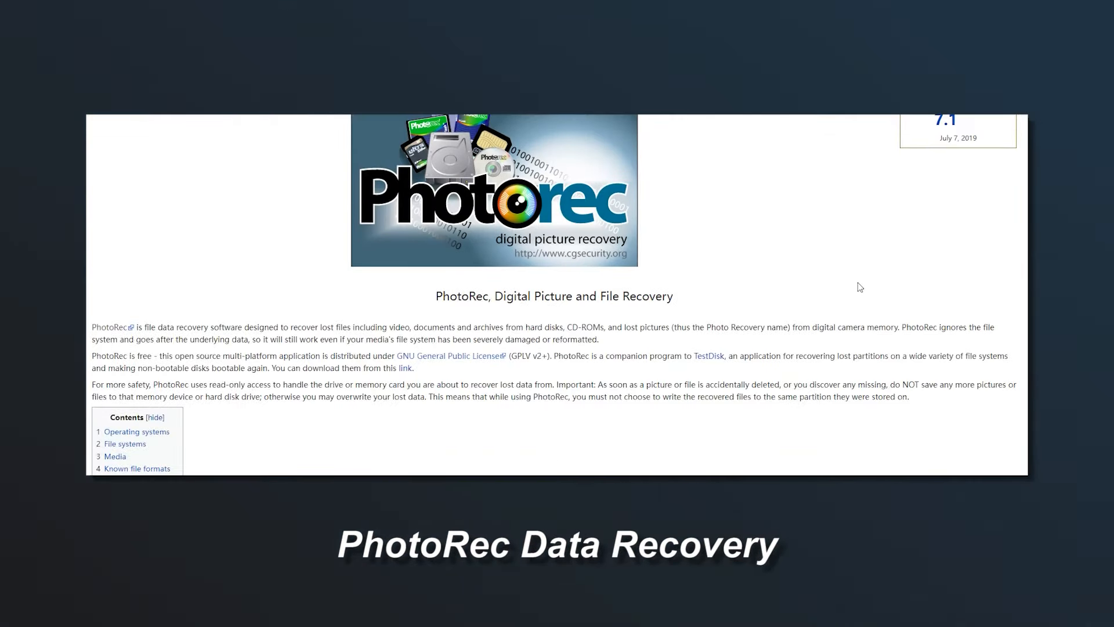
scroll(down, 3)
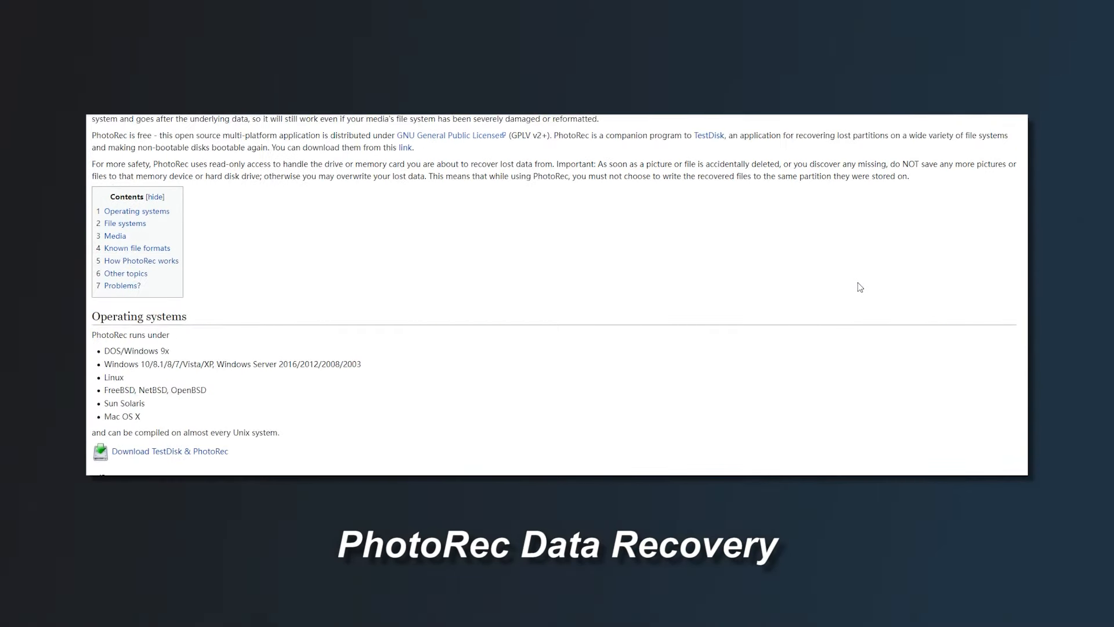
scroll(down, 3)
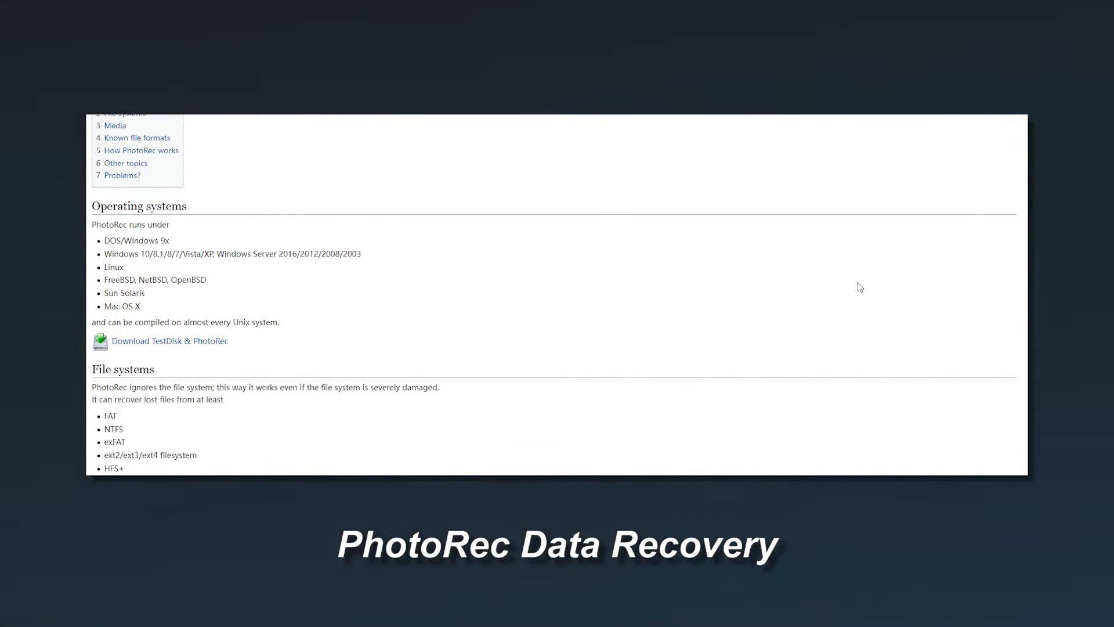
scroll(down, 3)
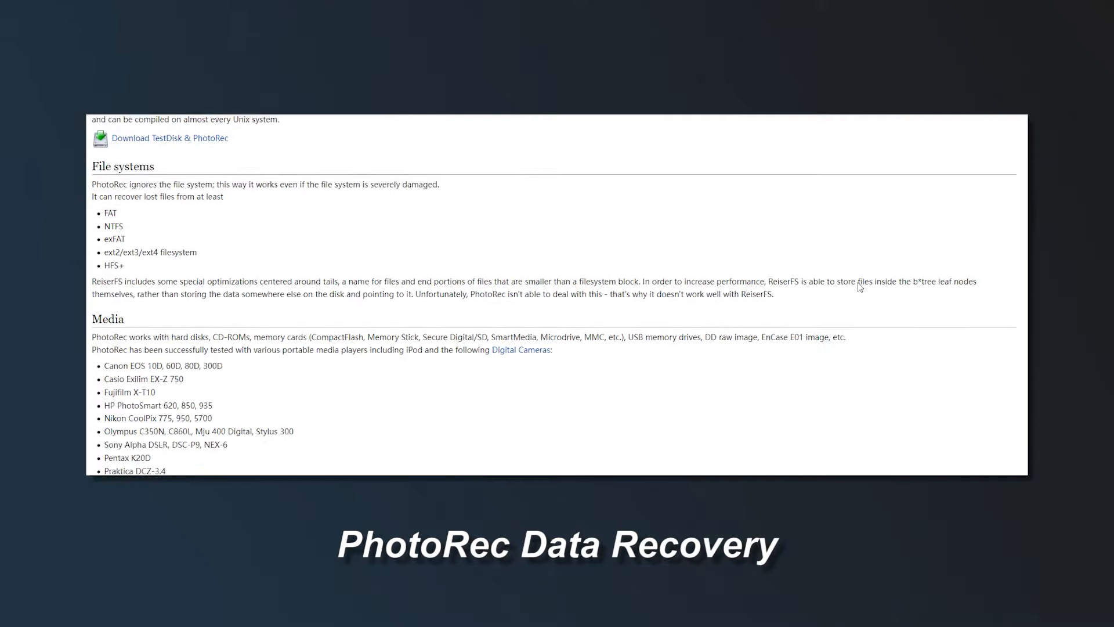
scroll(down, 3)
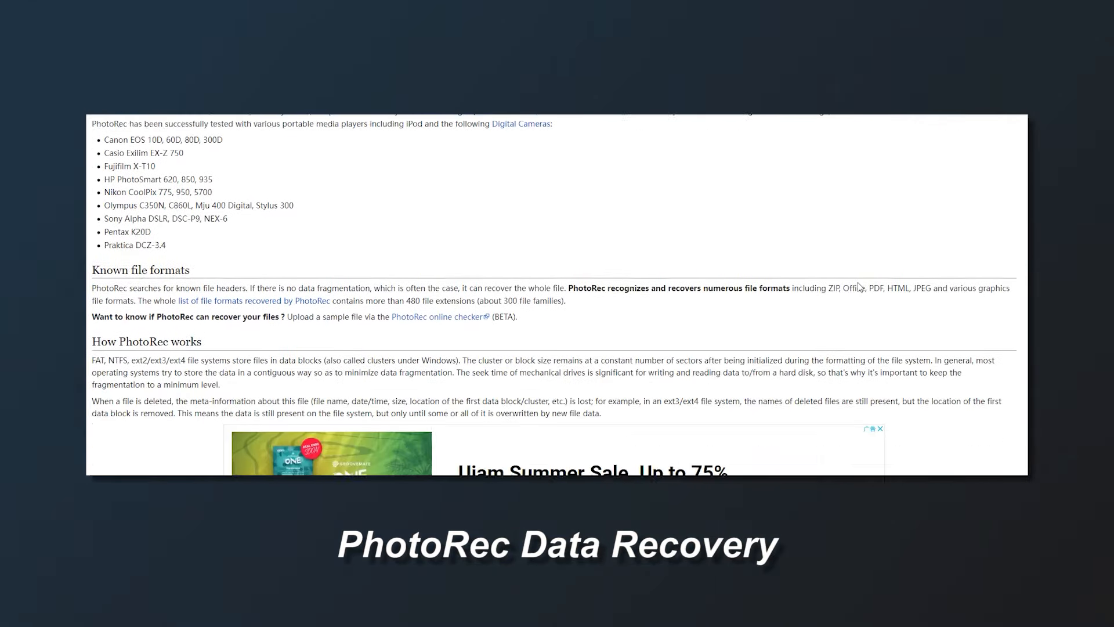
scroll(down, 3)
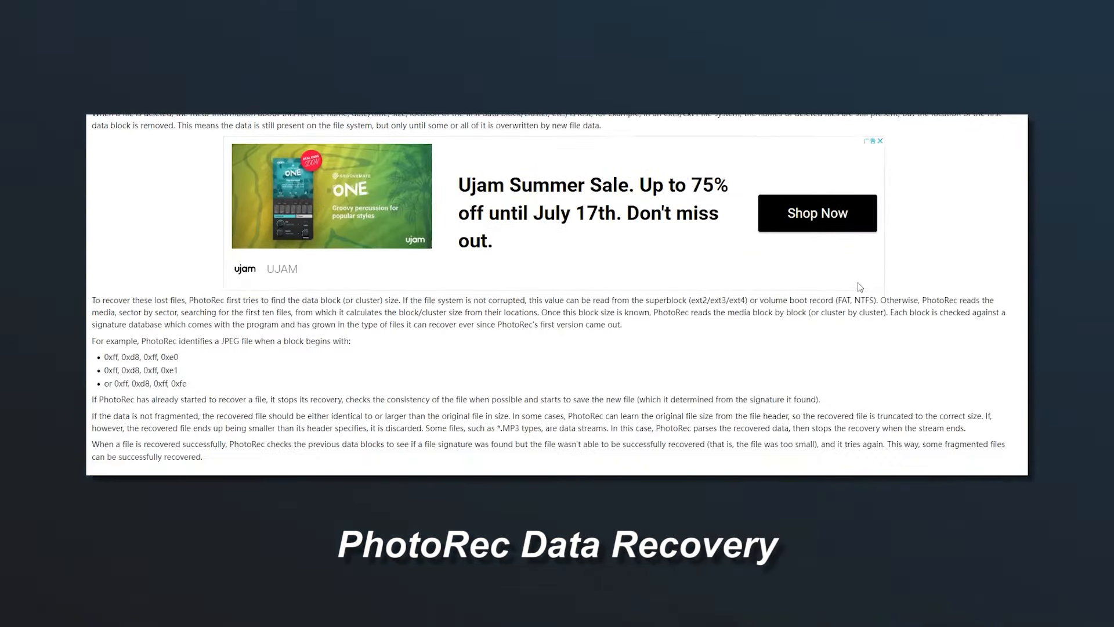
scroll(down, 3)
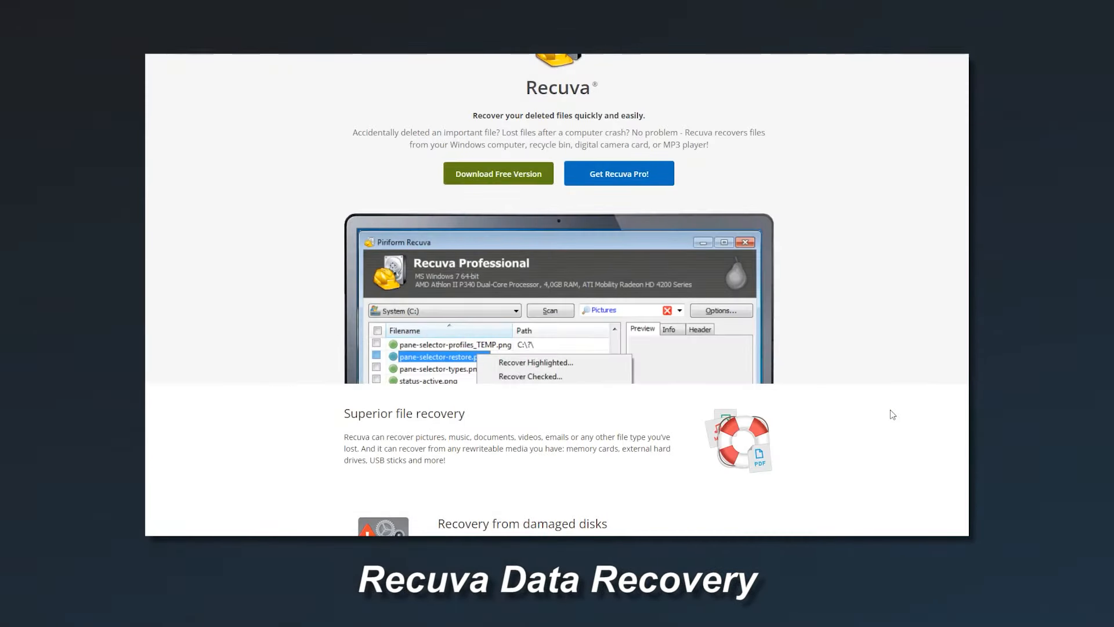
scroll(down, 3)
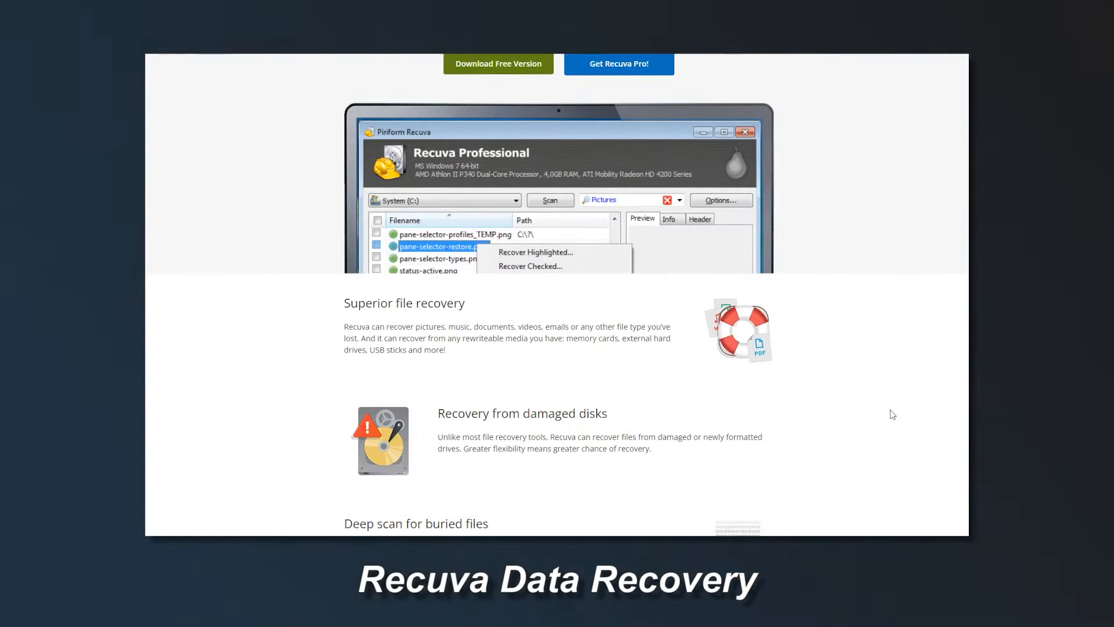
scroll(down, 3)
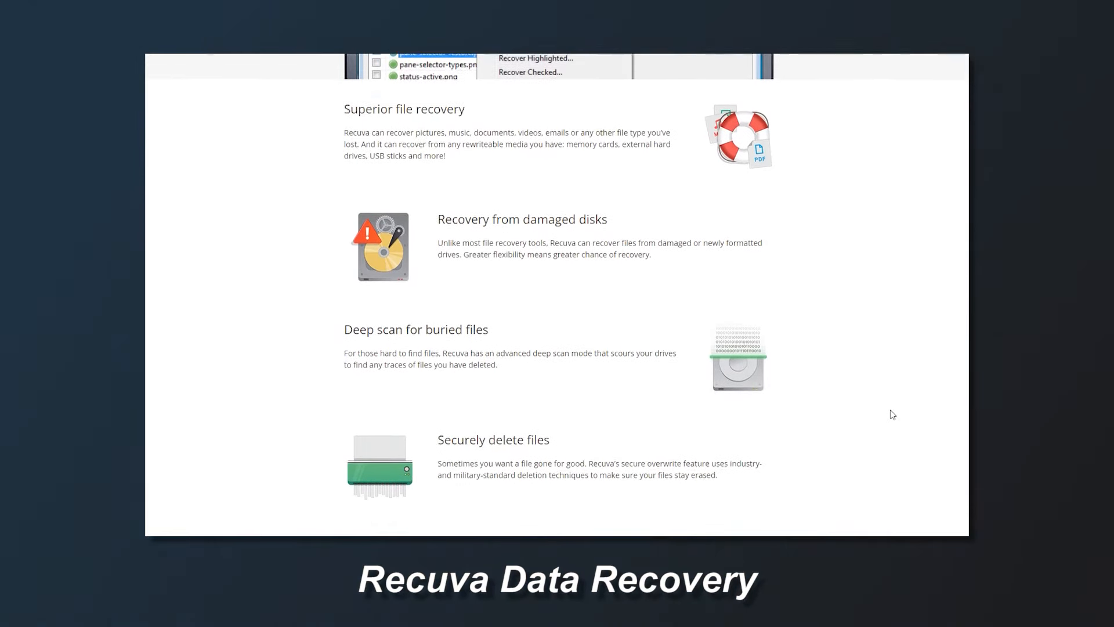
scroll(down, 3)
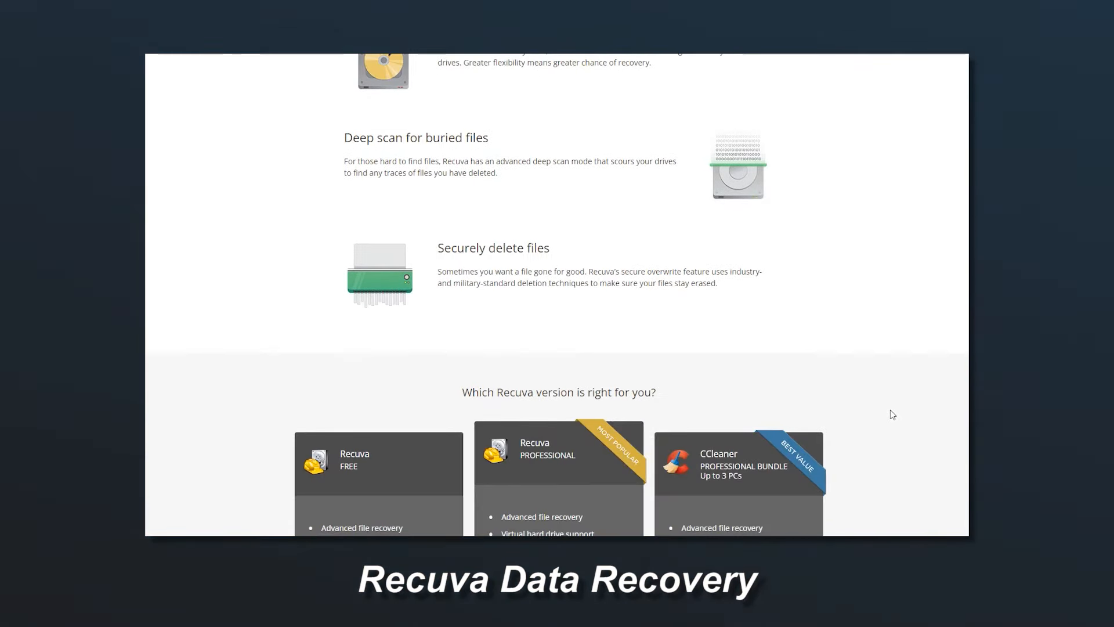
scroll(down, 3)
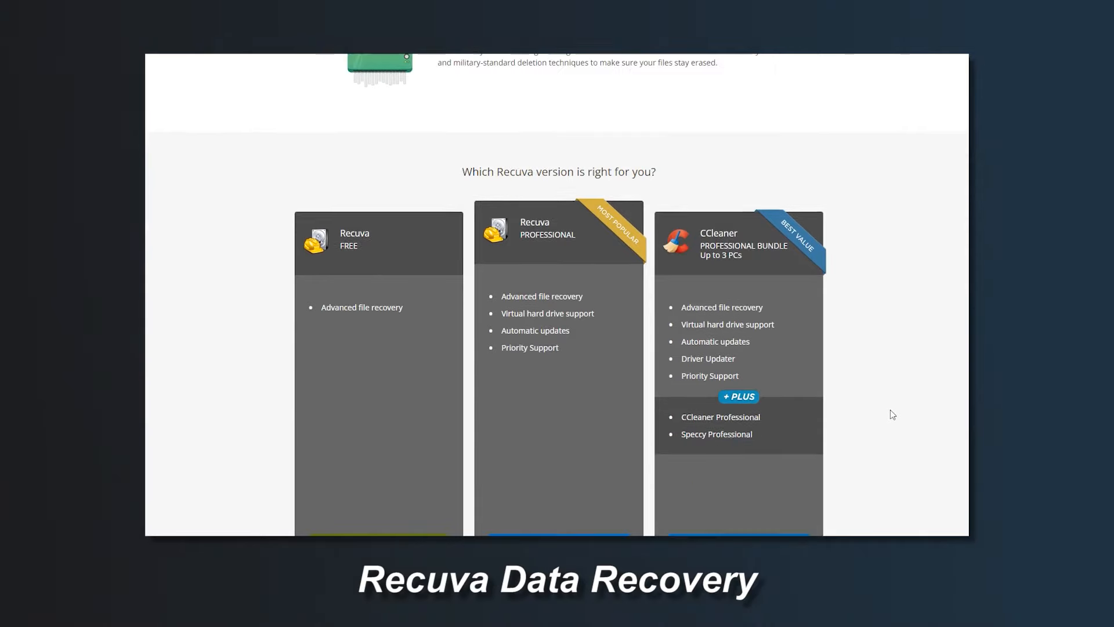
scroll(down, 3)
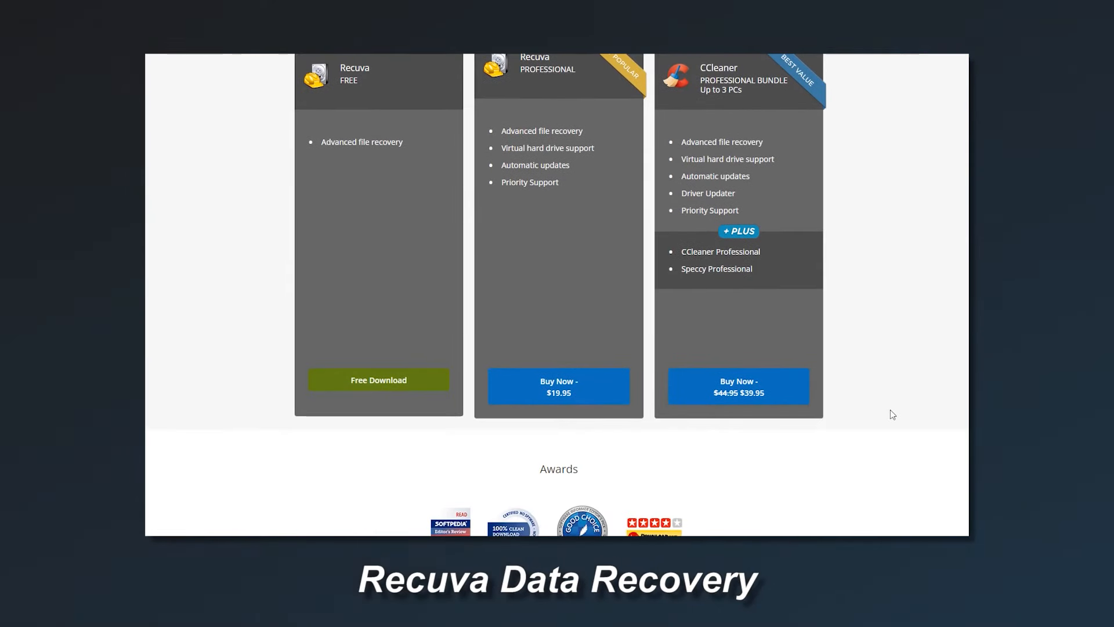
scroll(down, 3)
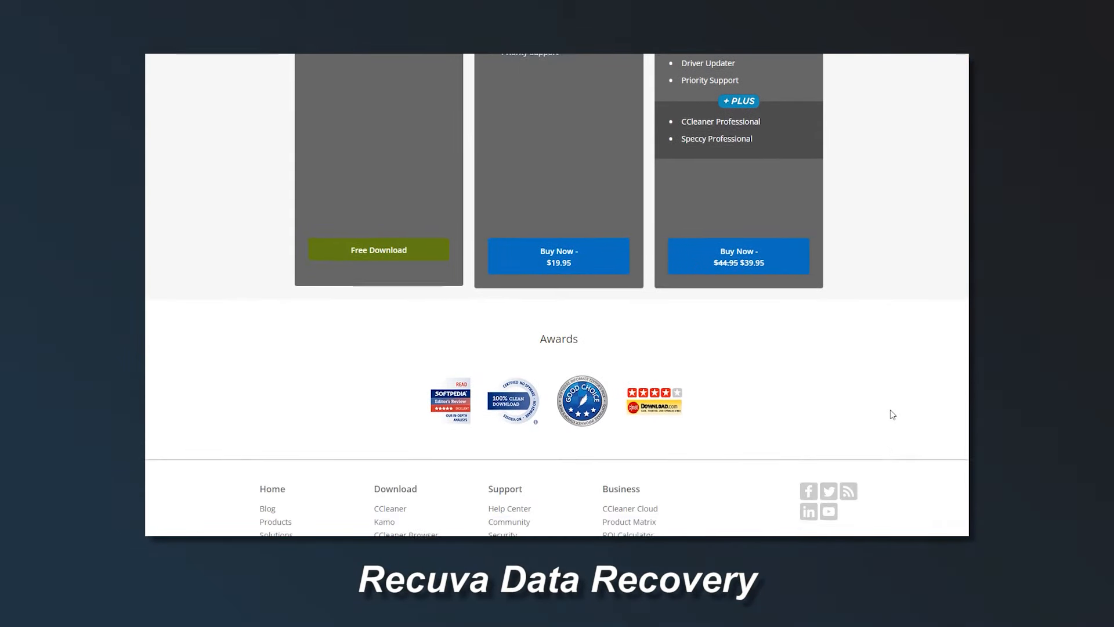
scroll(down, 3)
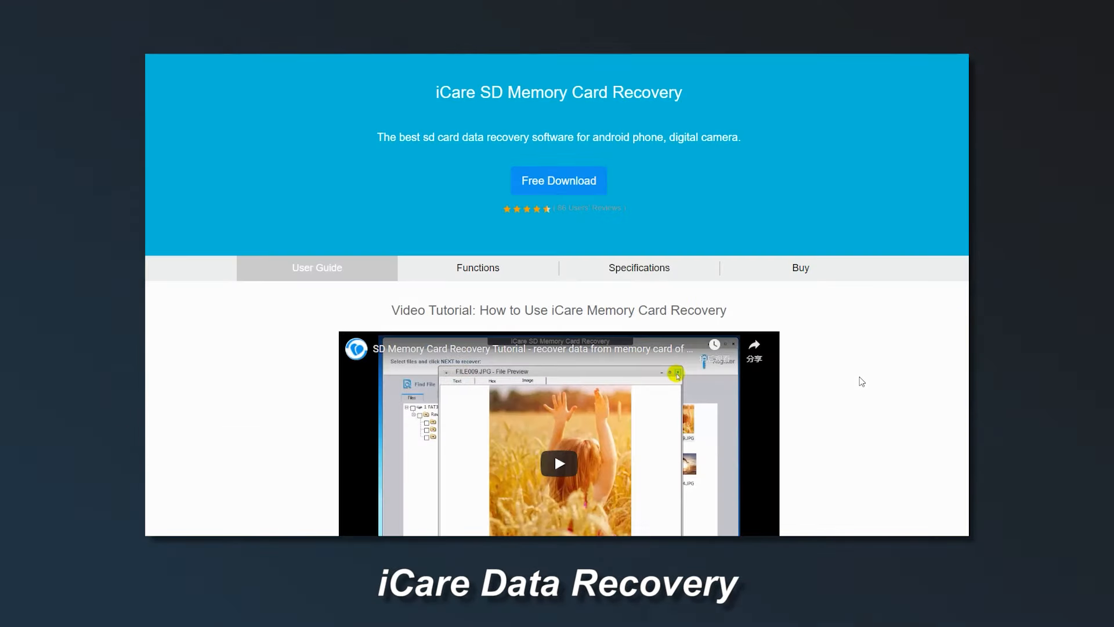
scroll(down, 3)
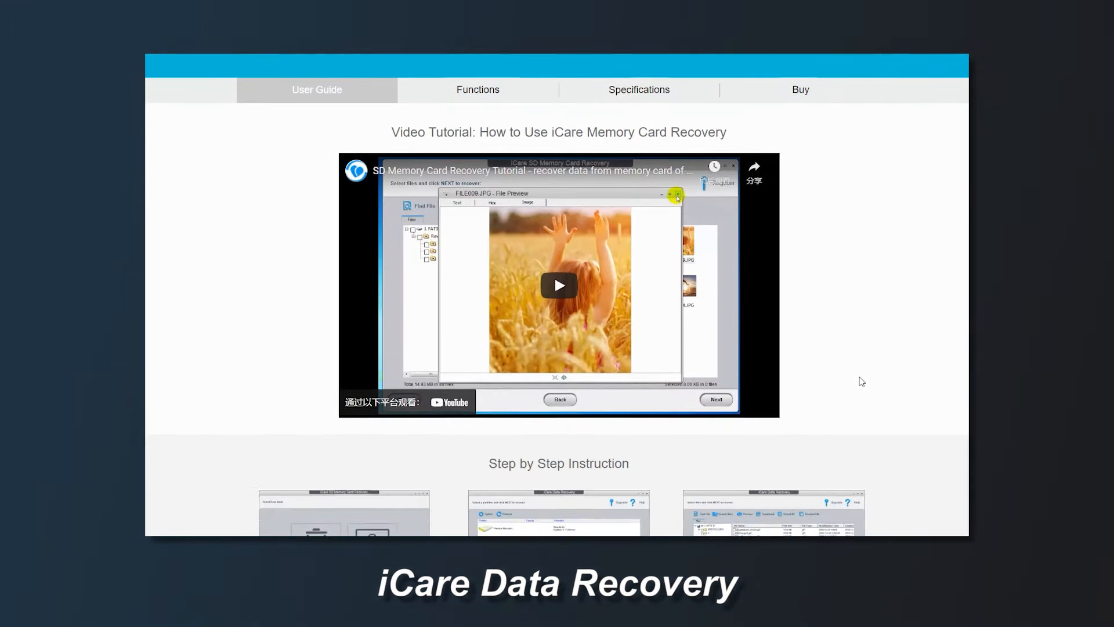
scroll(down, 3)
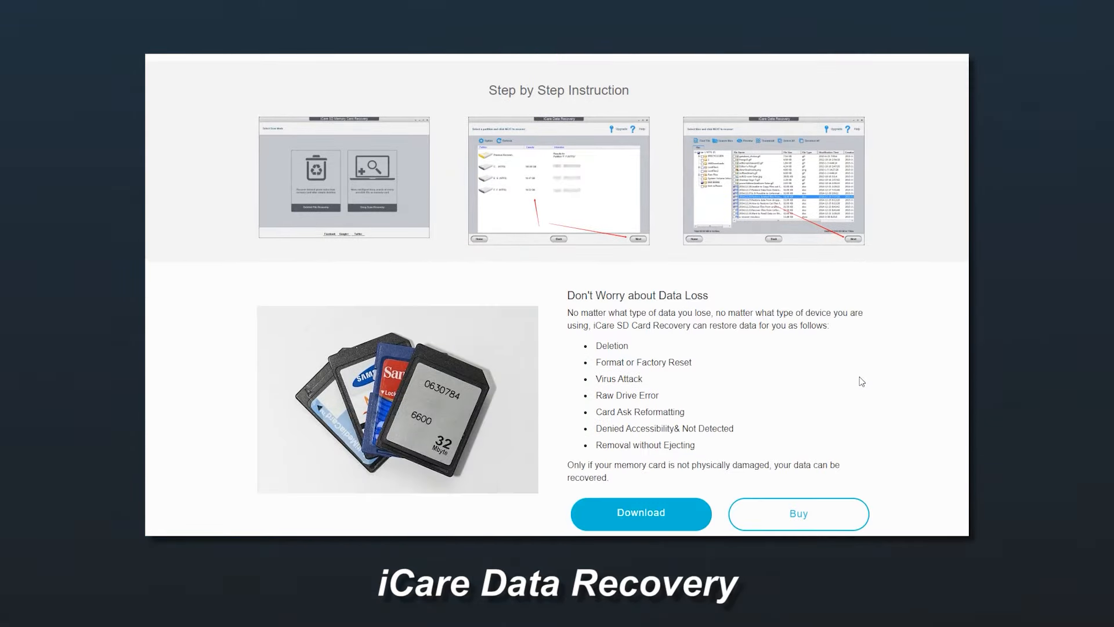
scroll(down, 3)
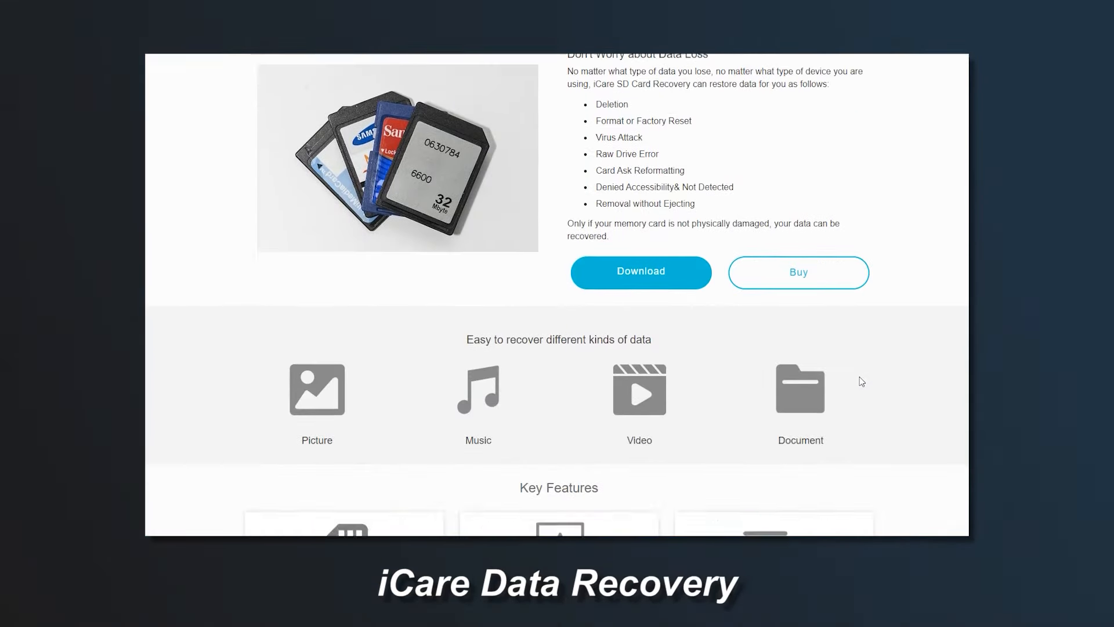
scroll(down, 3)
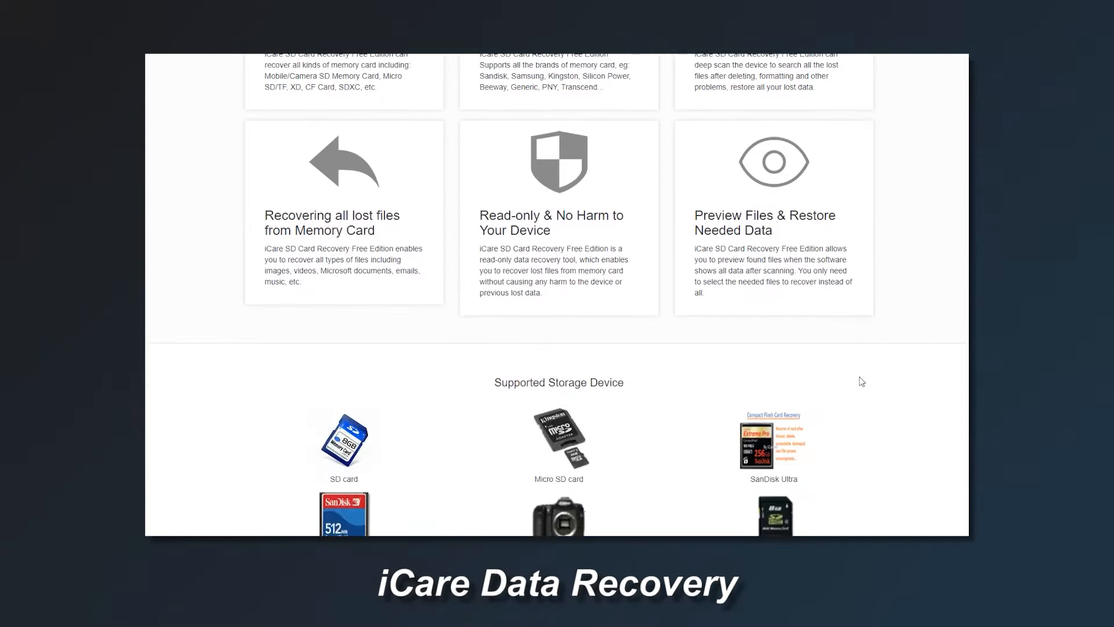
scroll(down, 3)
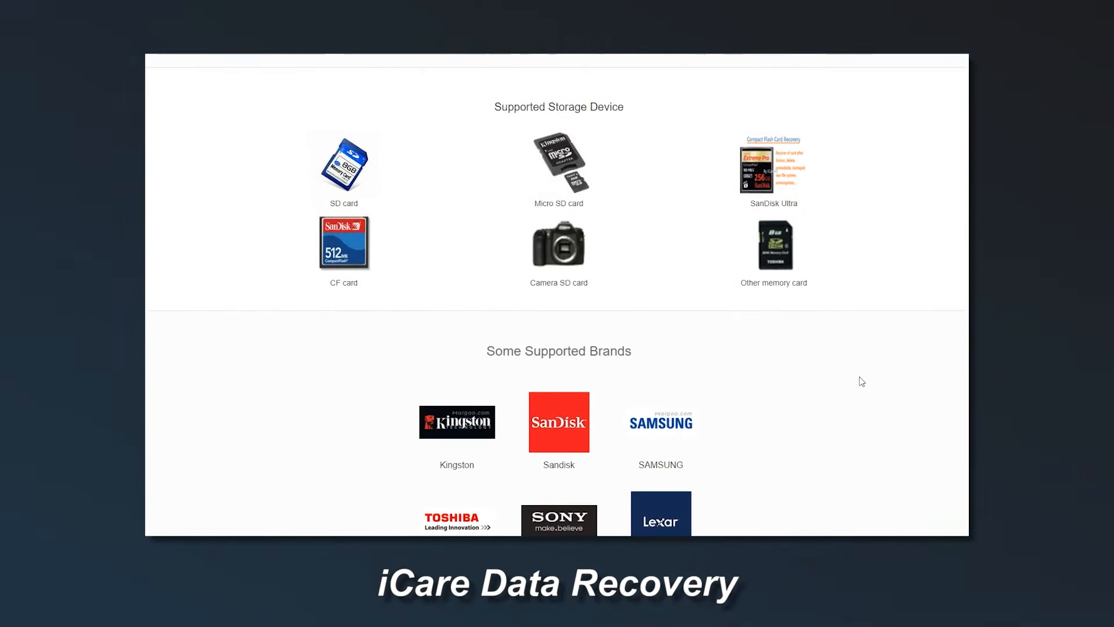
scroll(down, 3)
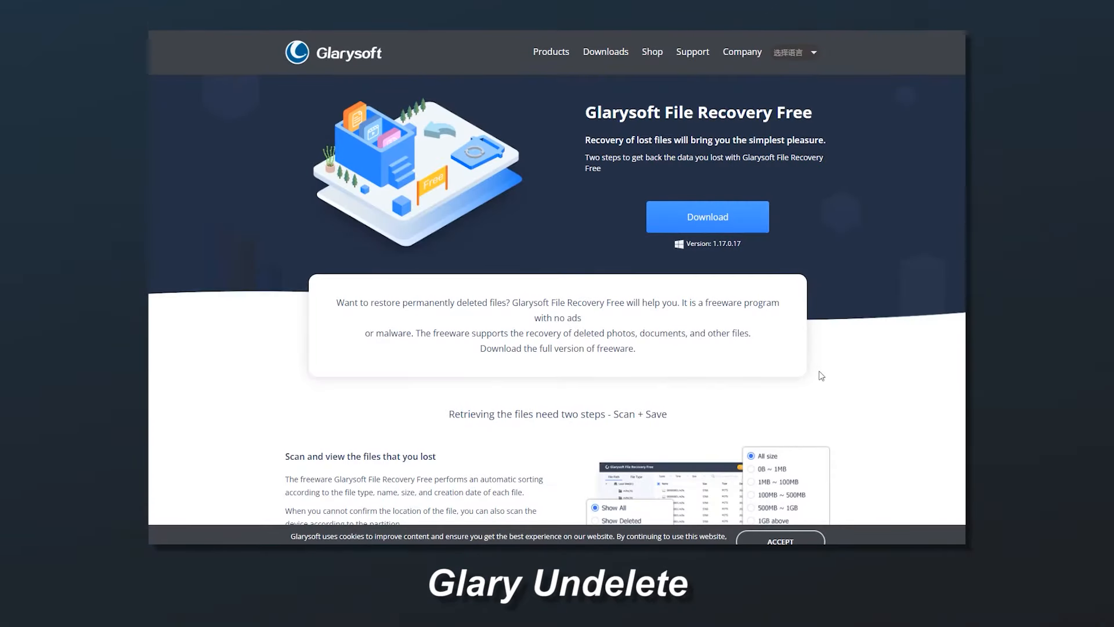
scroll(down, 3)
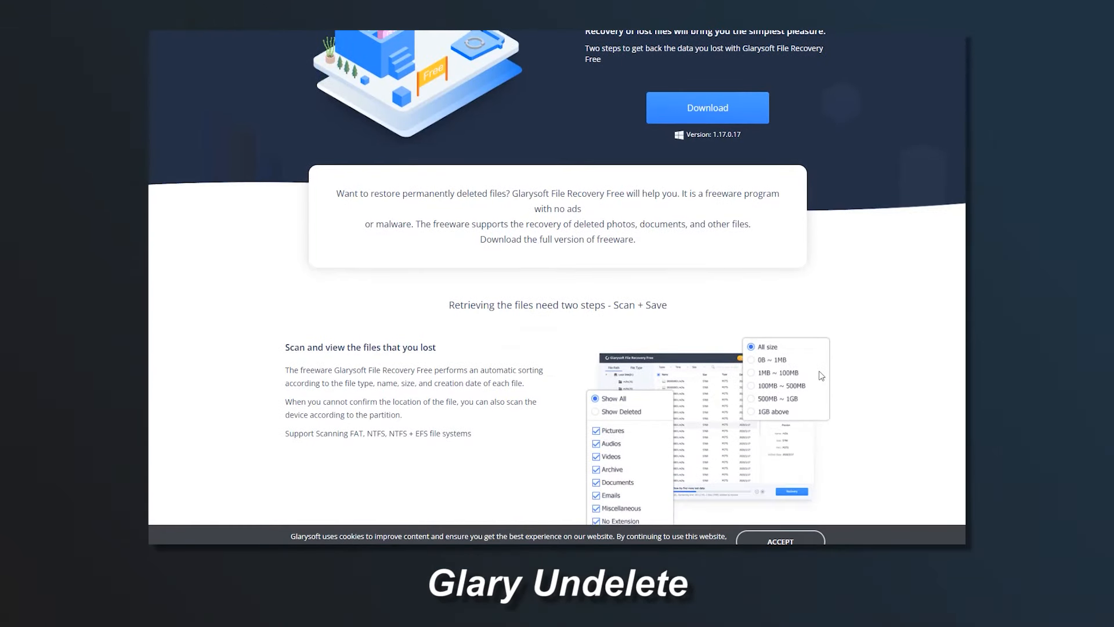
scroll(down, 3)
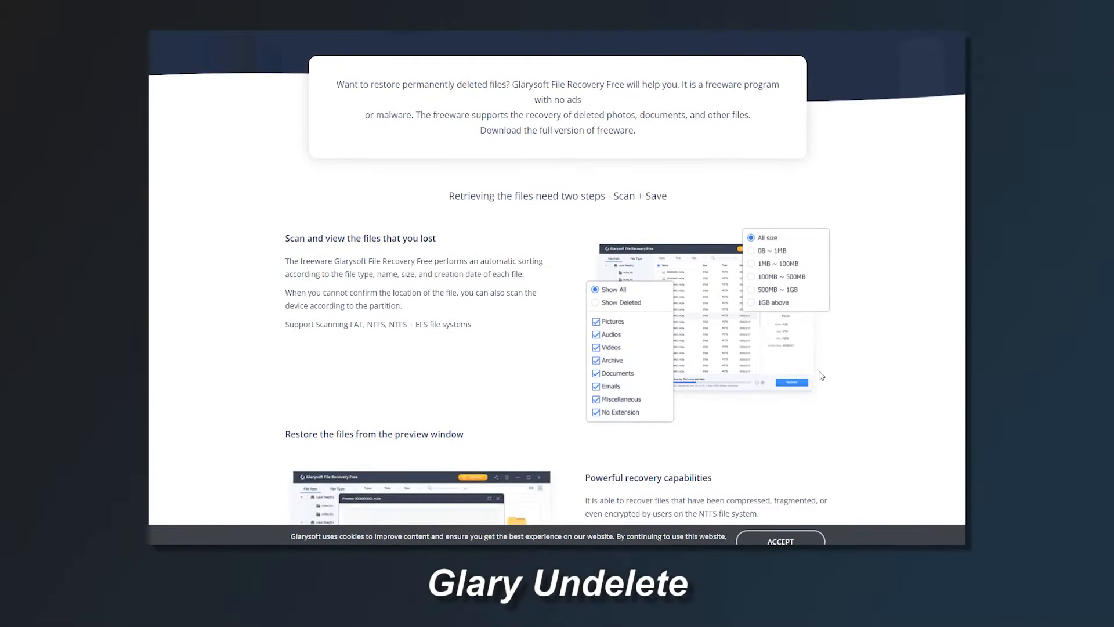
scroll(down, 3)
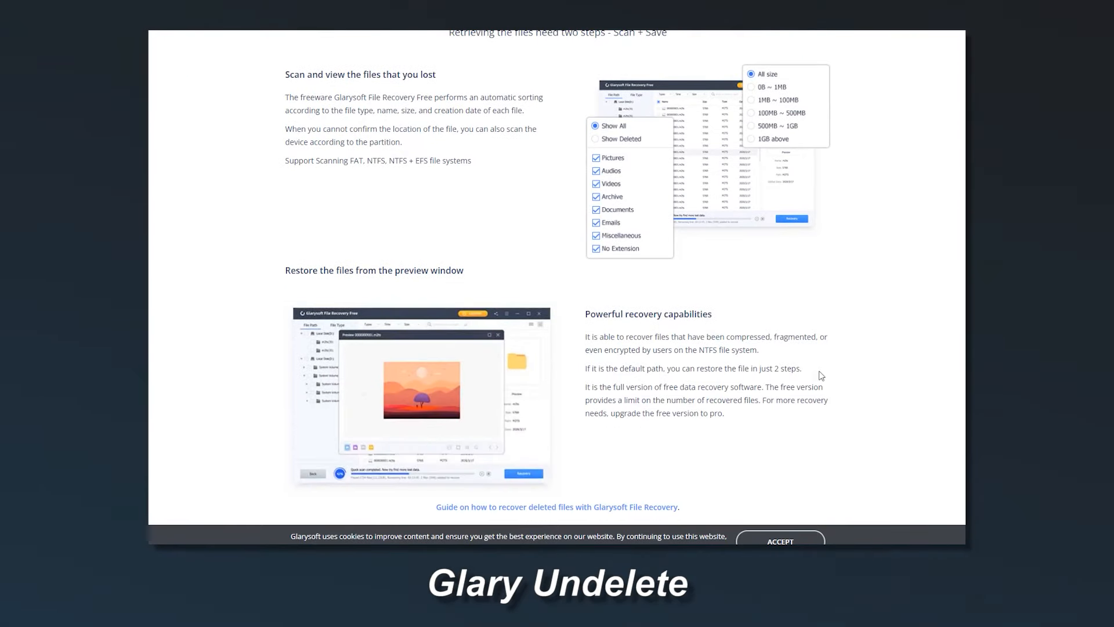
scroll(down, 3)
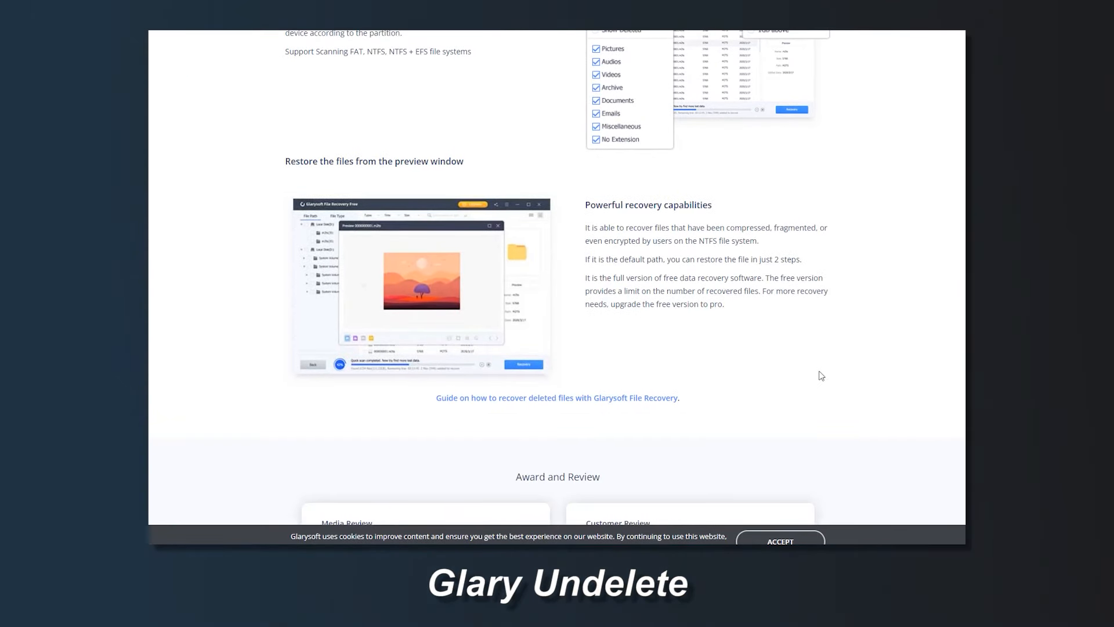
scroll(down, 3)
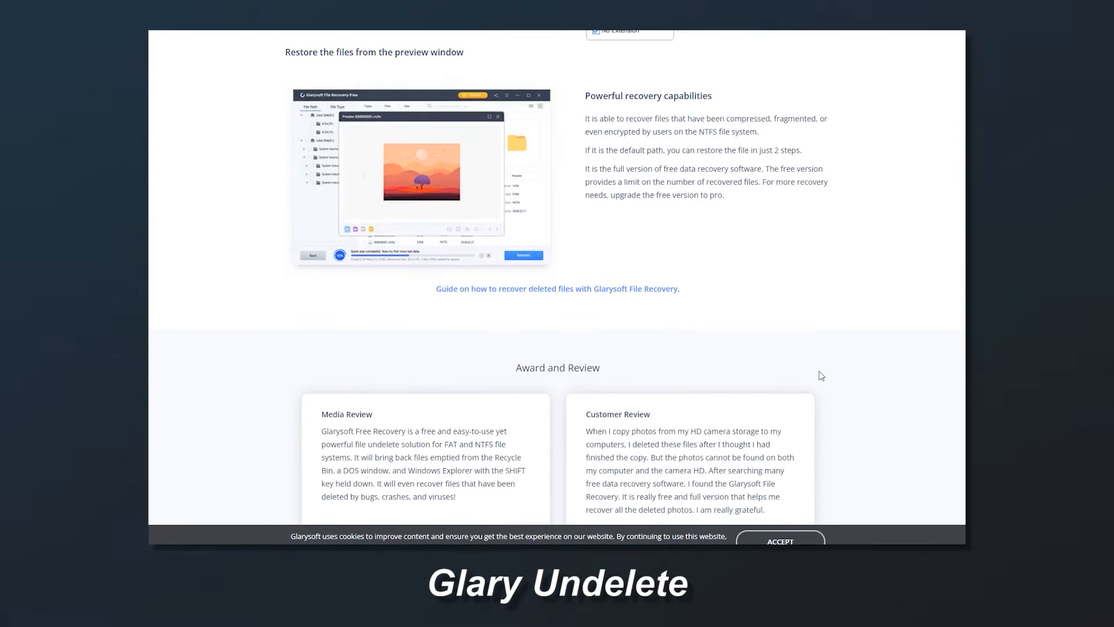
scroll(down, 3)
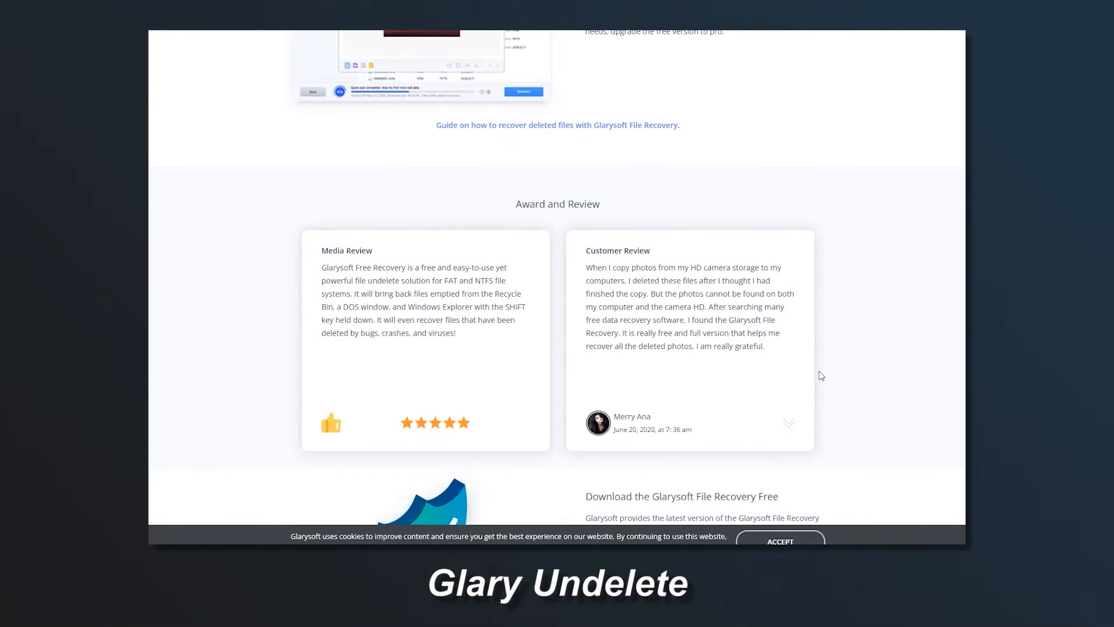
scroll(down, 3)
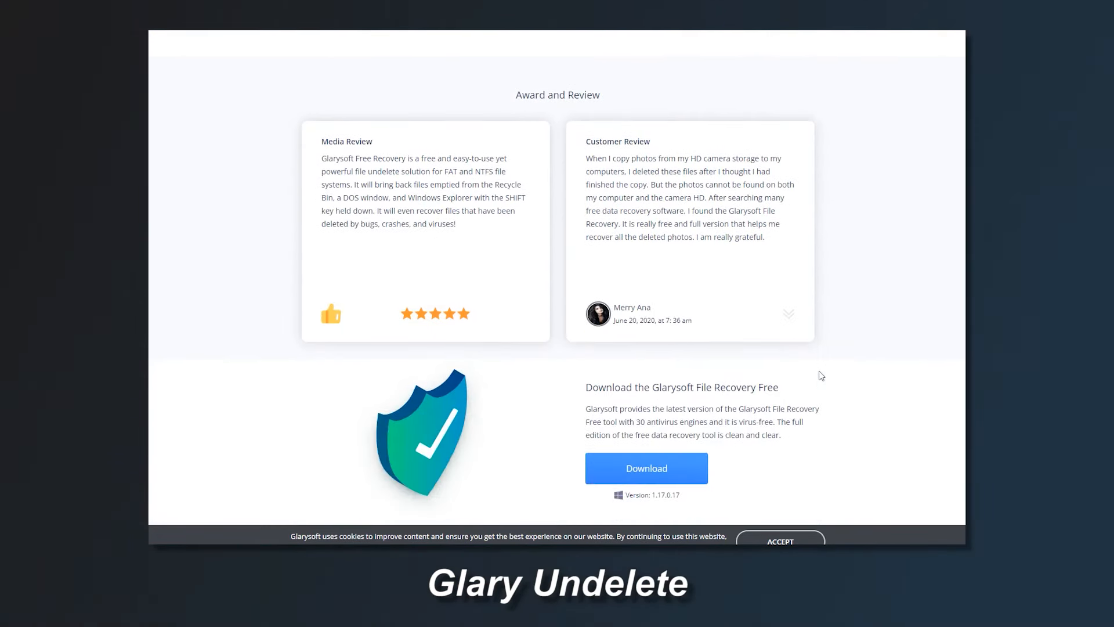
scroll(down, 3)
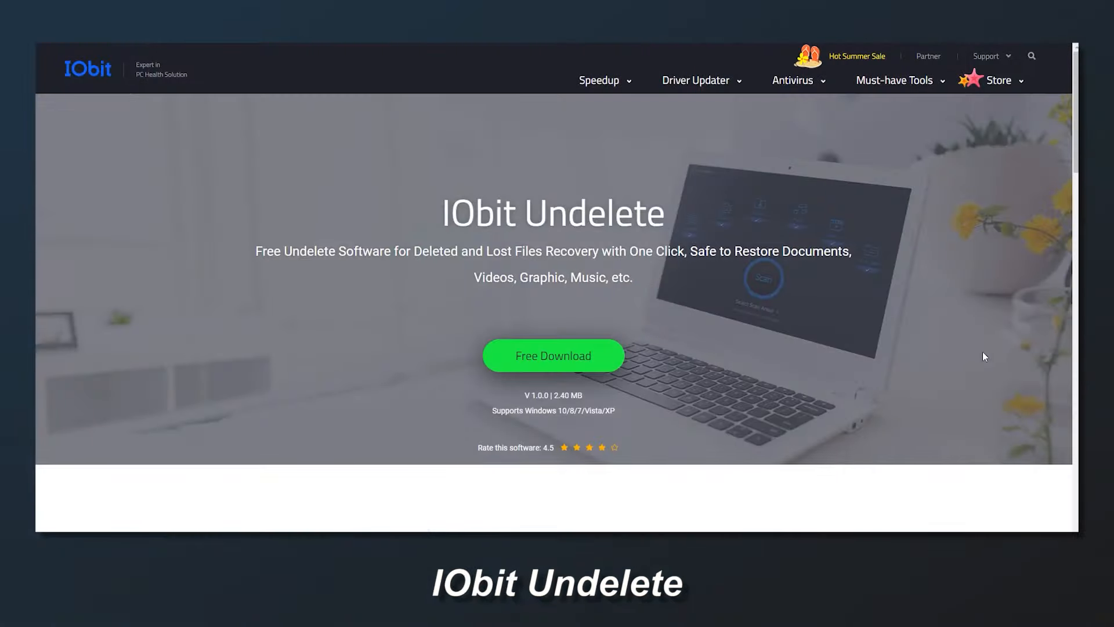
scroll(down, 3)
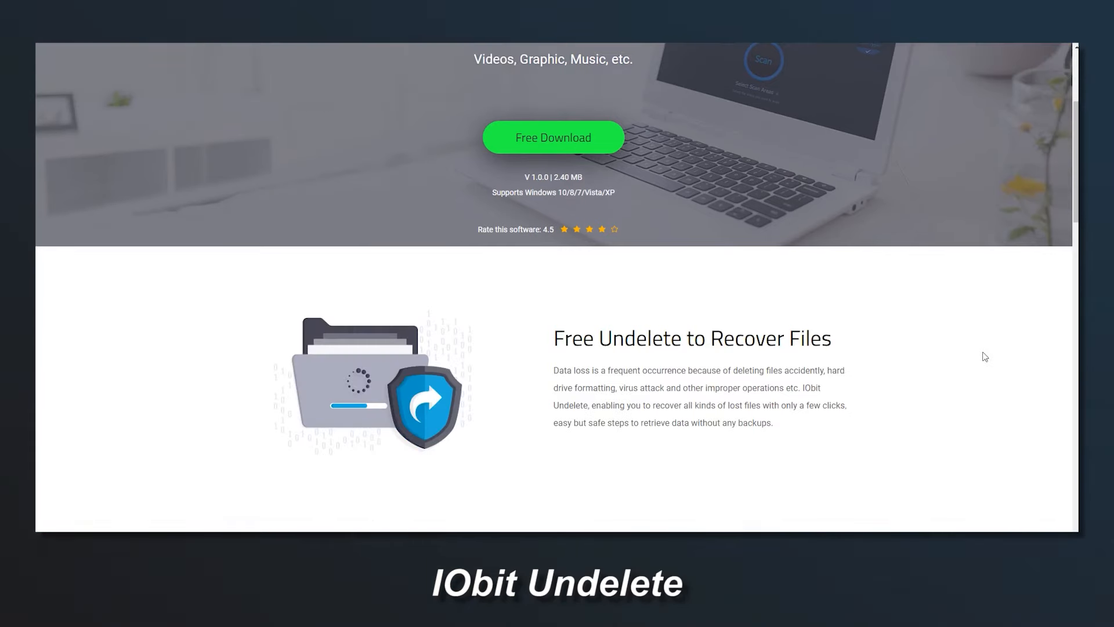
scroll(down, 3)
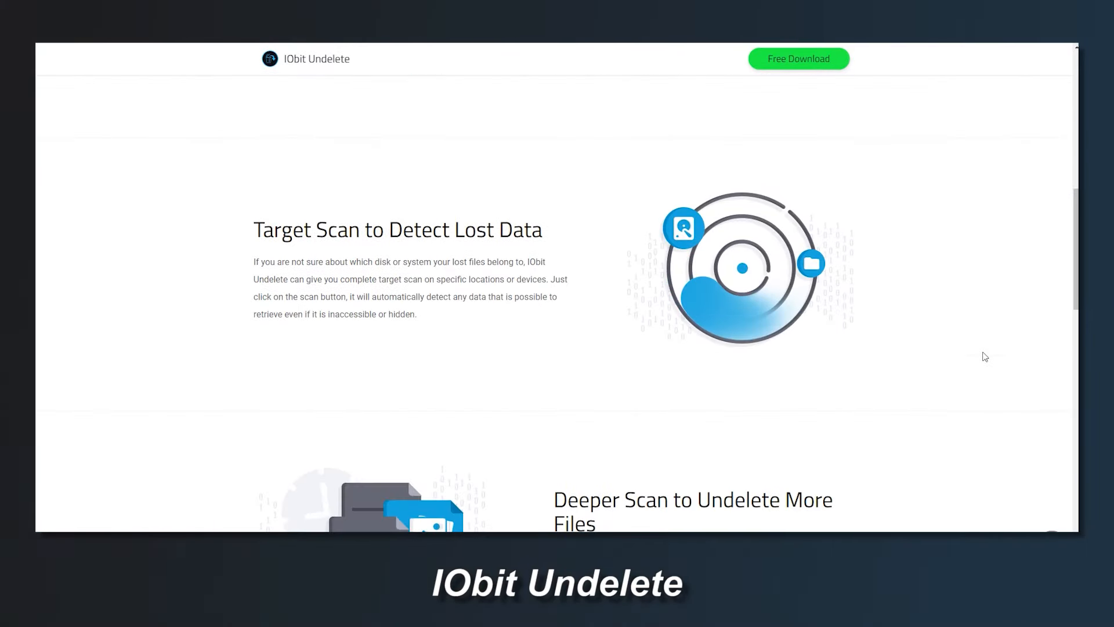
scroll(down, 3)
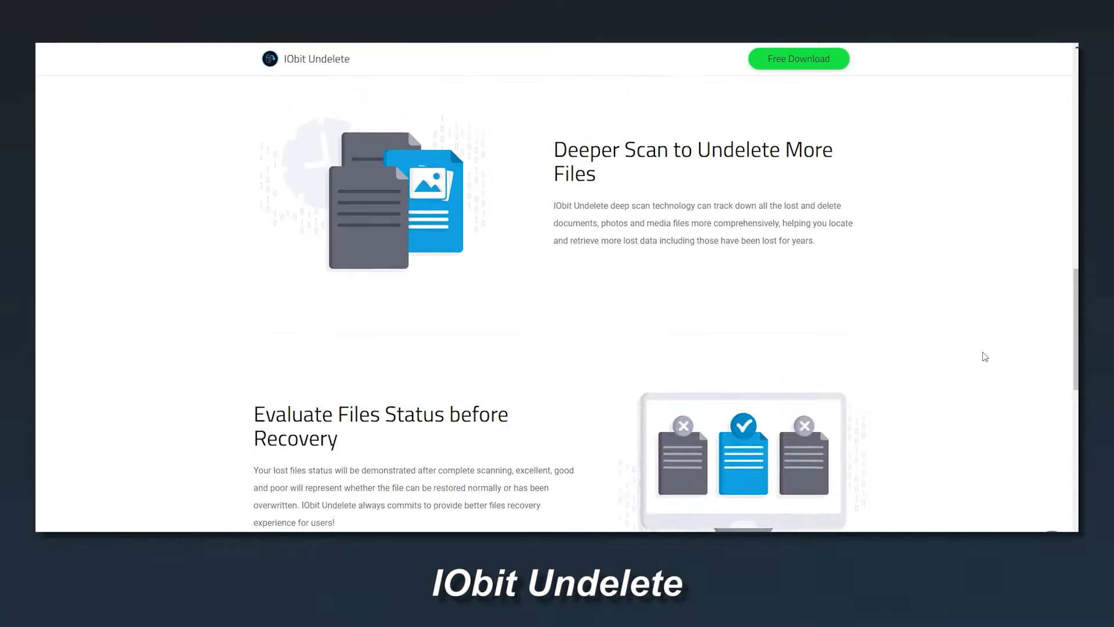
scroll(down, 3)
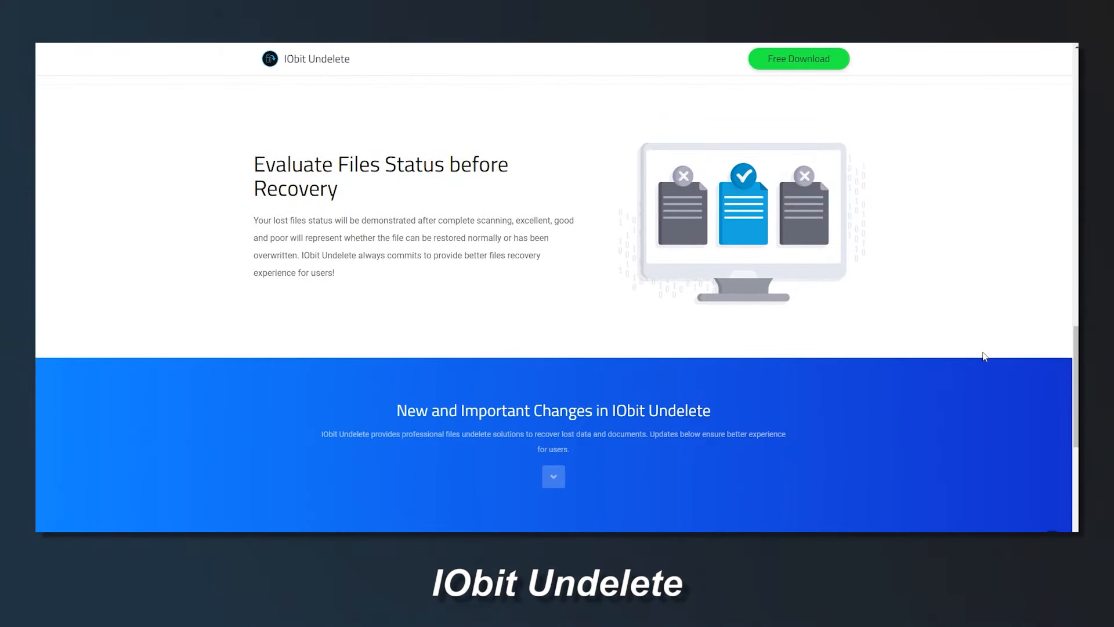